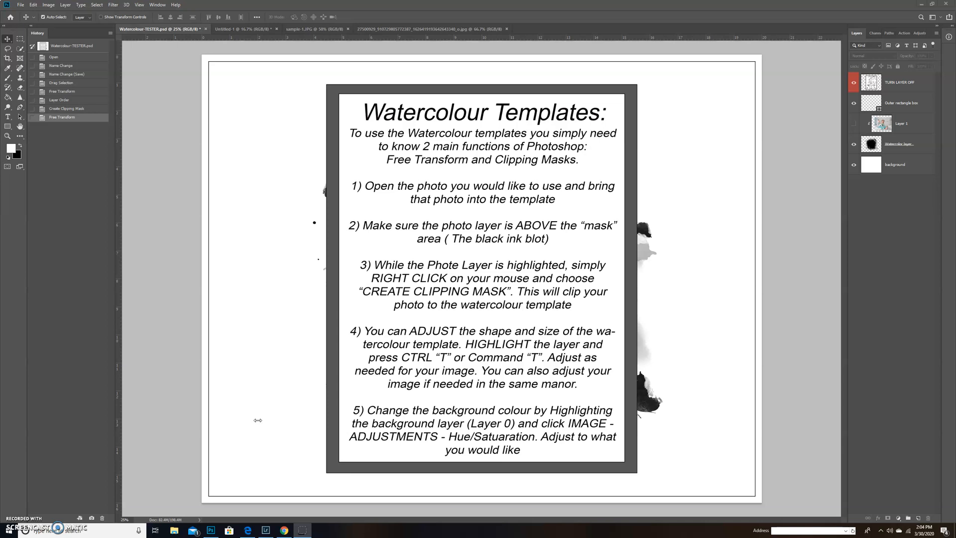
mouse_move(266, 420)
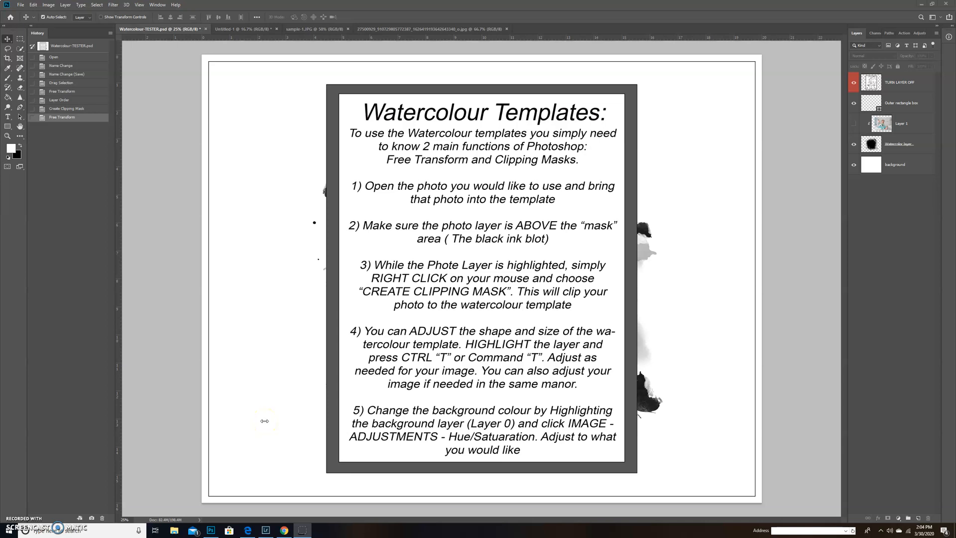
mouse_move(487, 385)
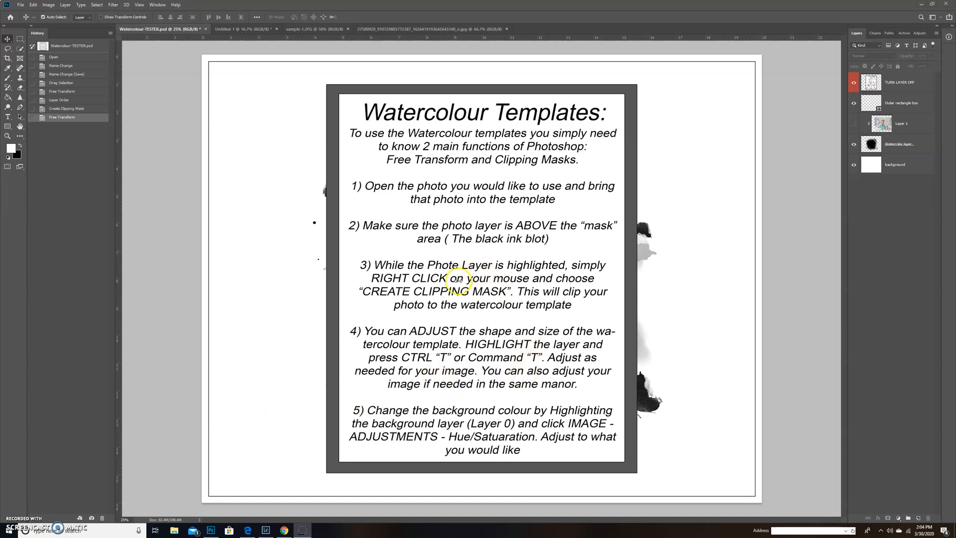
mouse_move(649, 280)
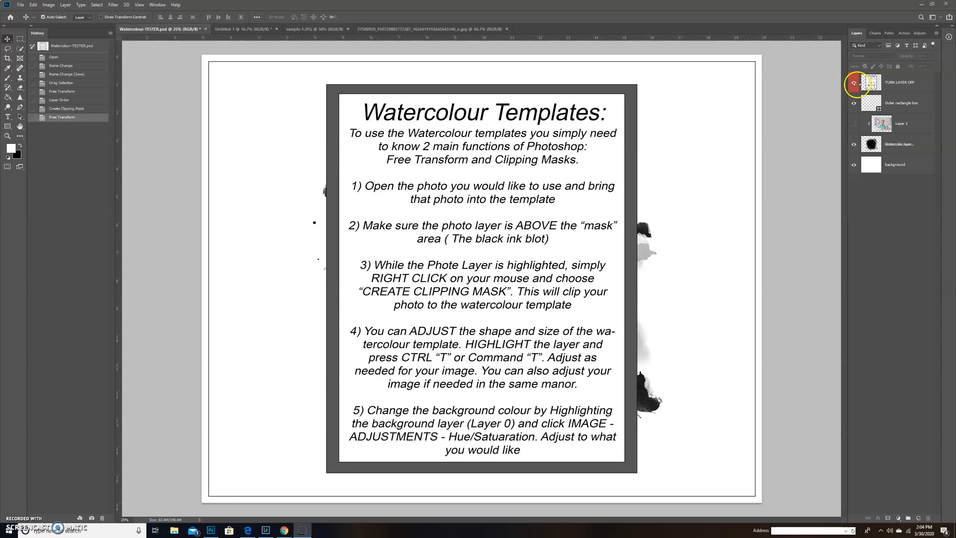
- Hide the TURN LAYER OFF instructions layer to reveal the black ink blot
left_click(853, 83)
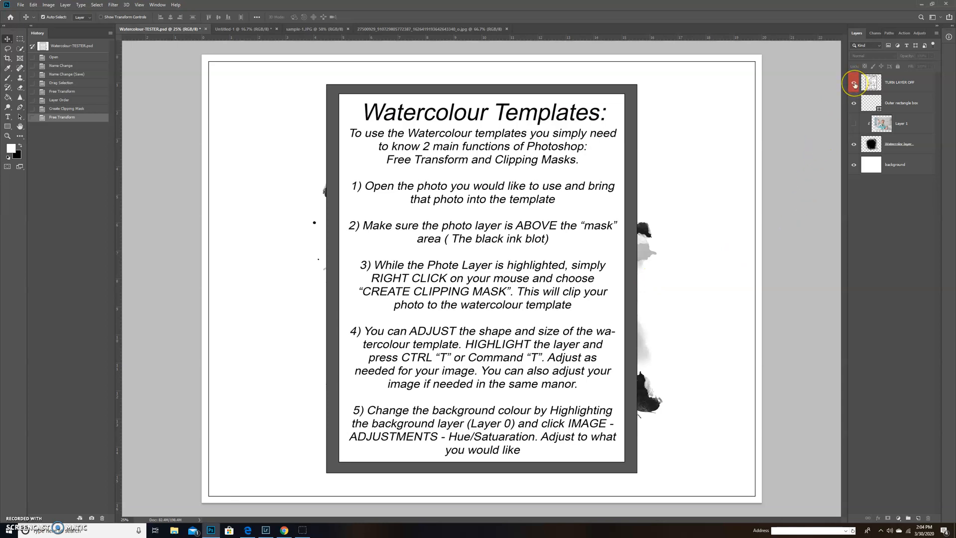
mouse_move(853, 84)
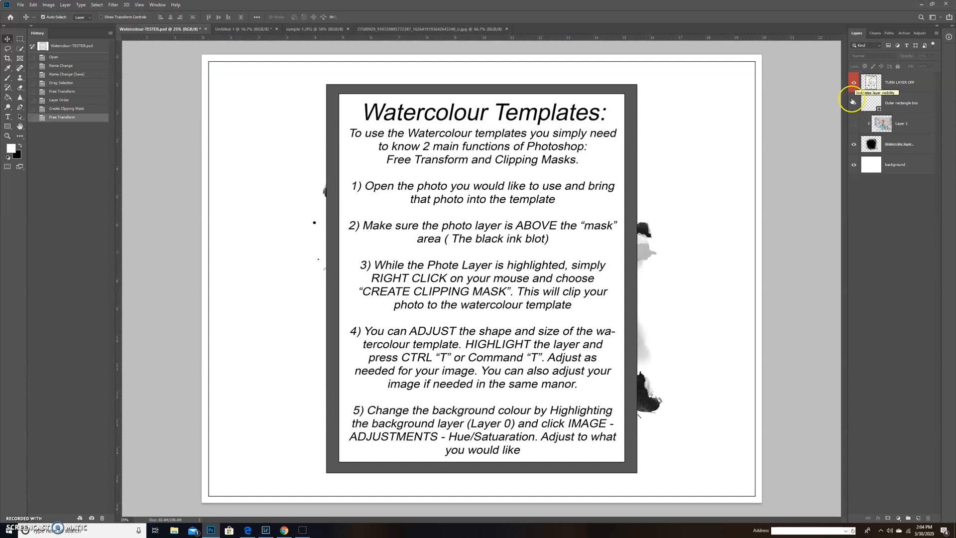
left_click(853, 82)
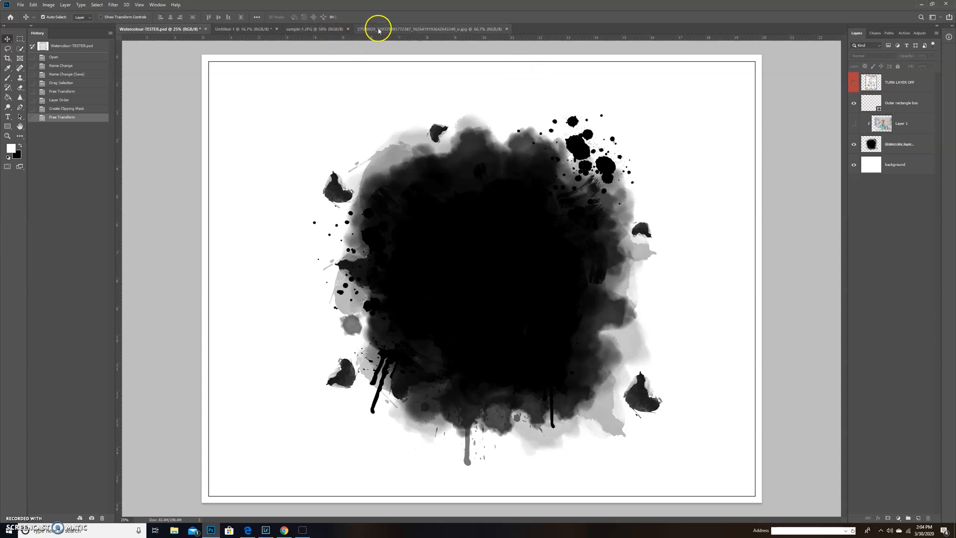
- Switch to the sample-1.JPG pink-dress forest photo and choose the Move tool
left_click(427, 29)
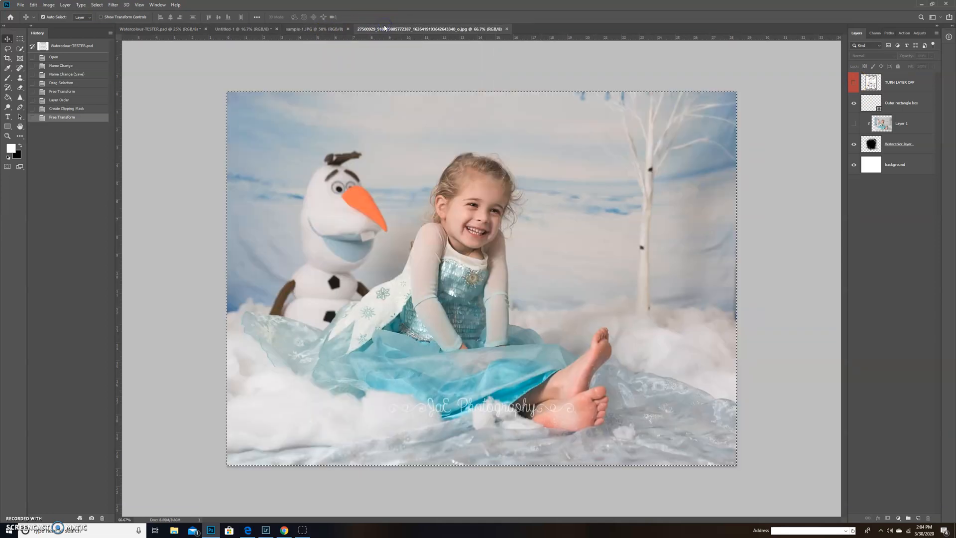
left_click(315, 29)
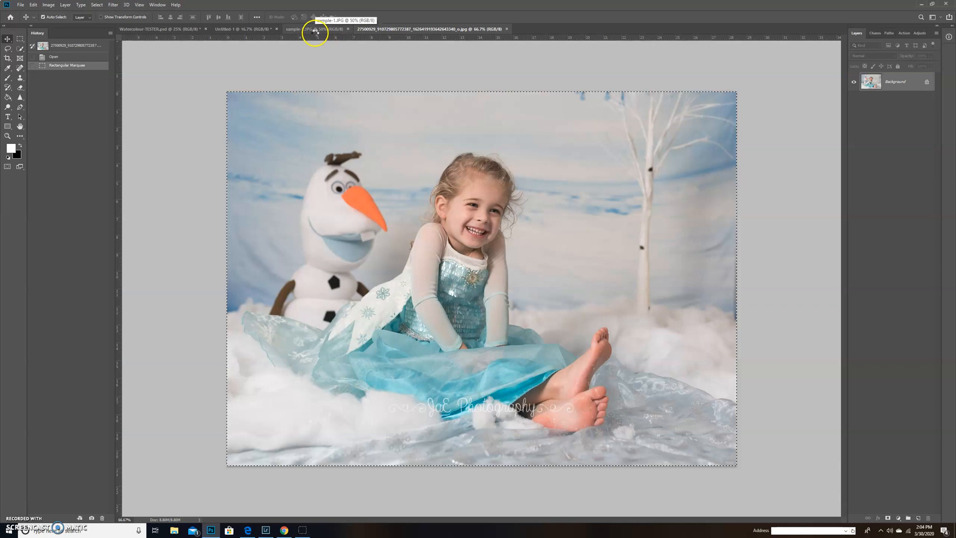
left_click(314, 29)
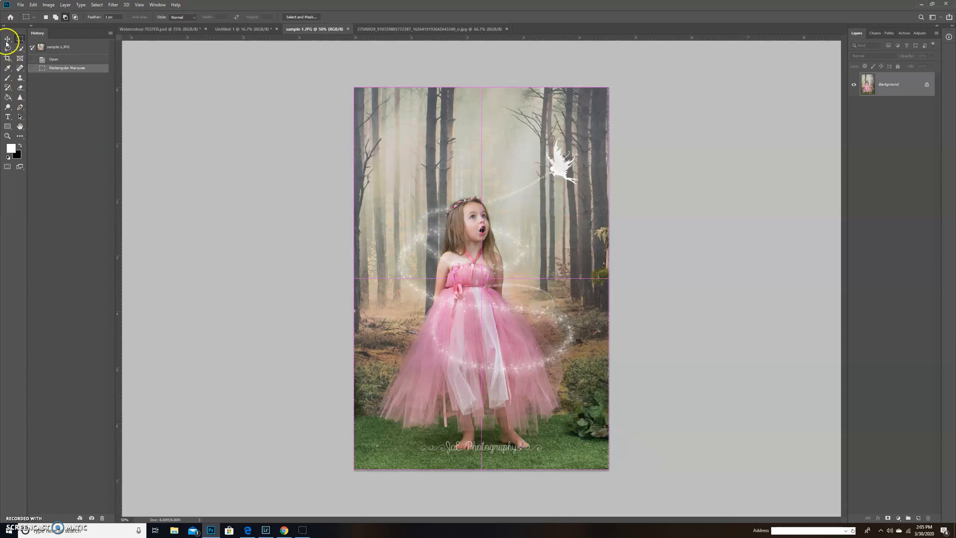
left_click(8, 38)
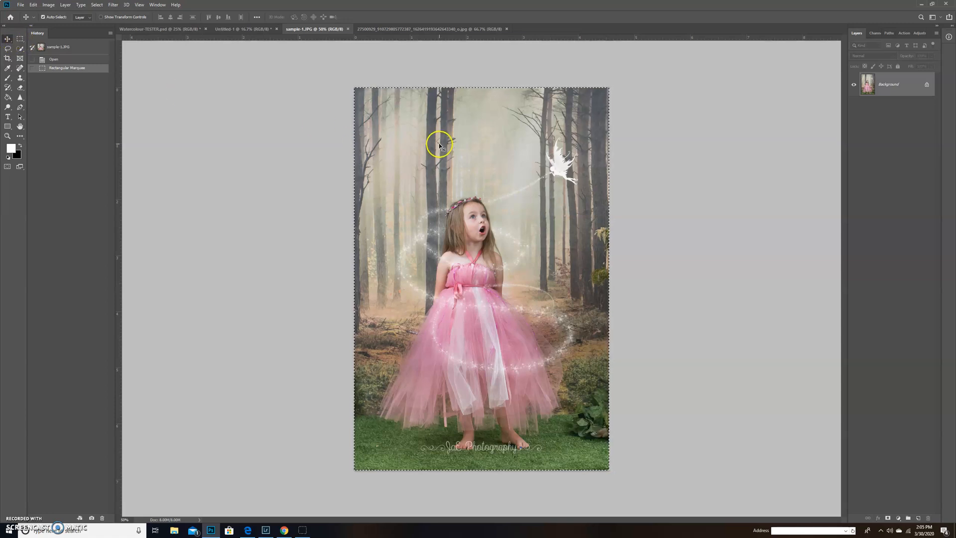
mouse_move(562, 395)
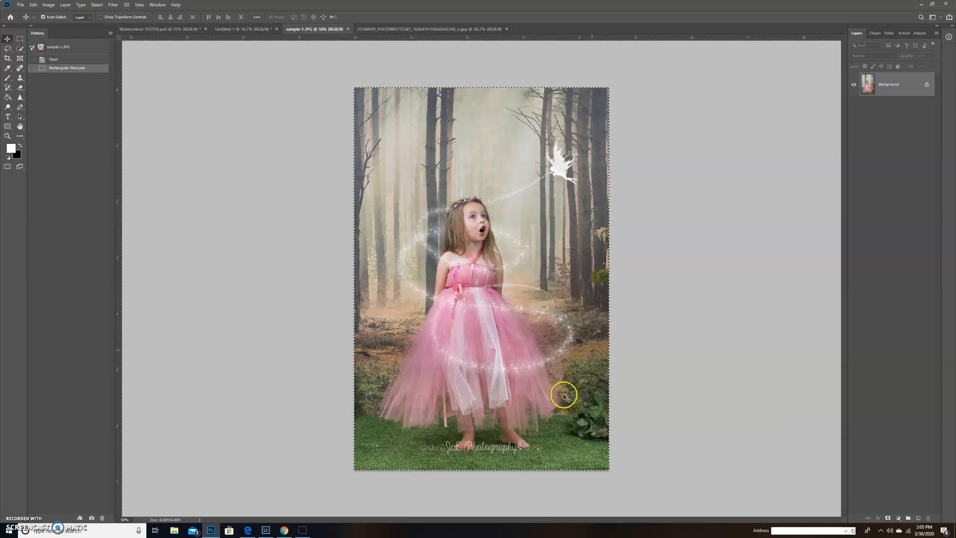
mouse_move(437, 210)
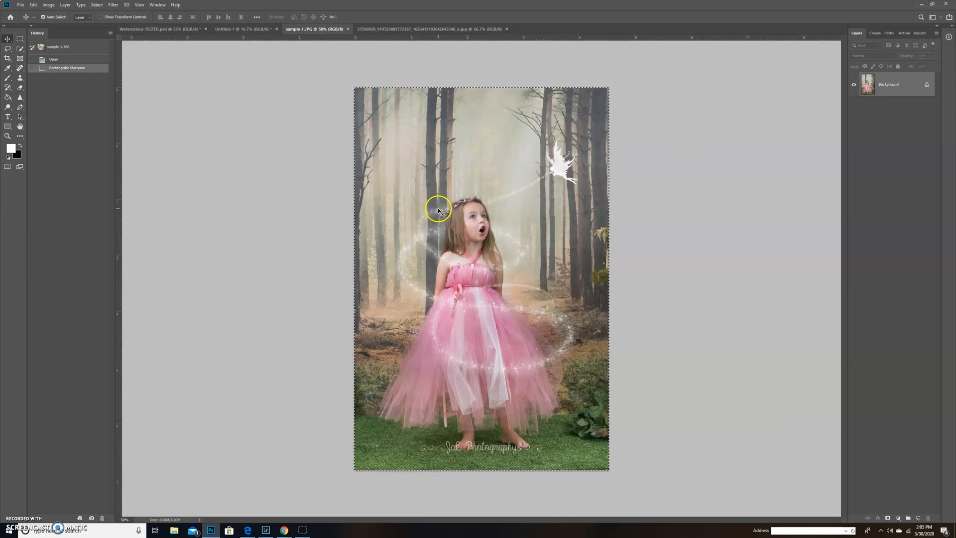
mouse_move(351, 132)
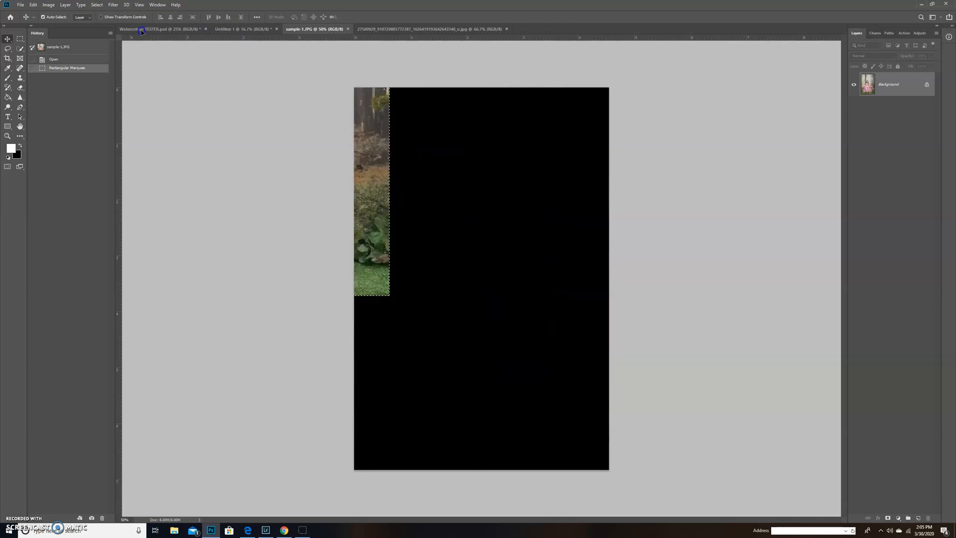
- Bring the forest photo into the Watercolour-TESTER template and scale it over the blot
left_click(158, 29)
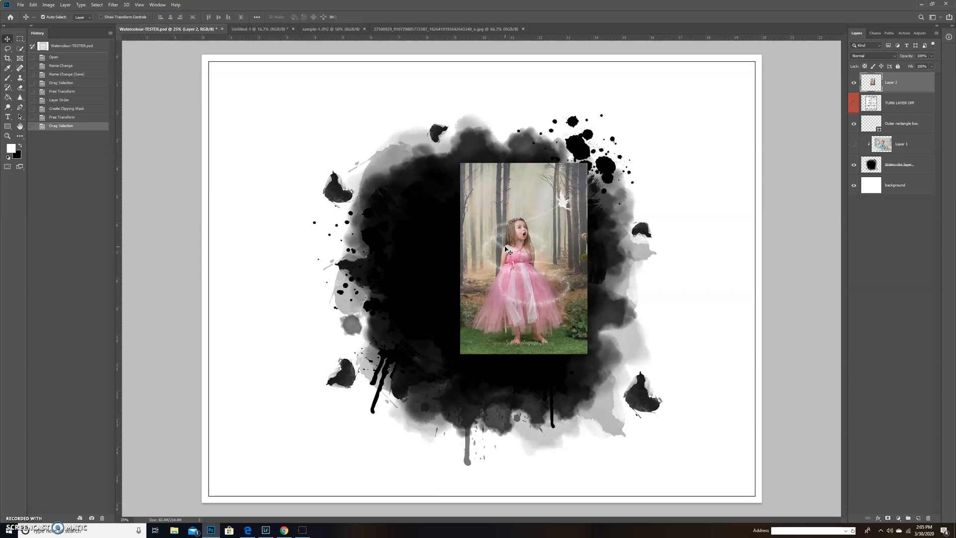
mouse_move(464, 329)
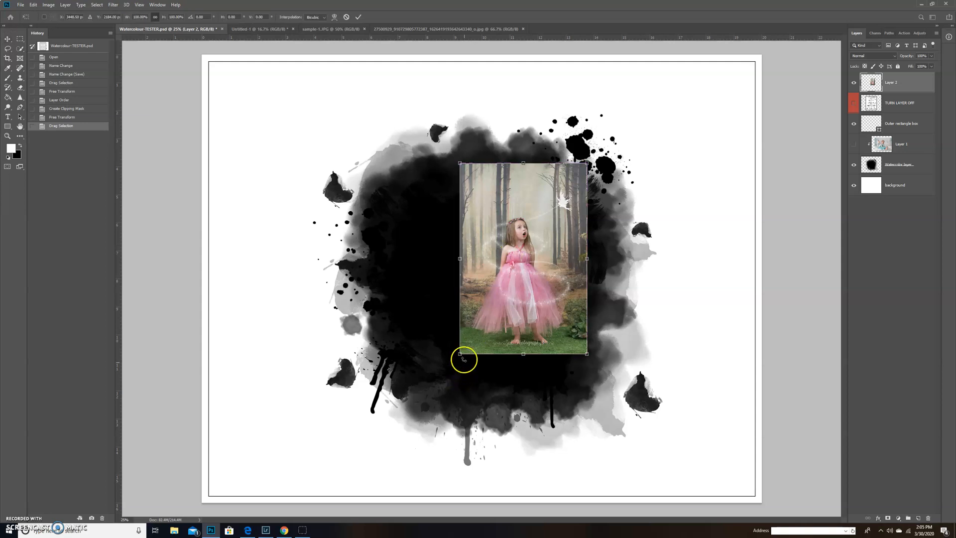
mouse_move(587, 169)
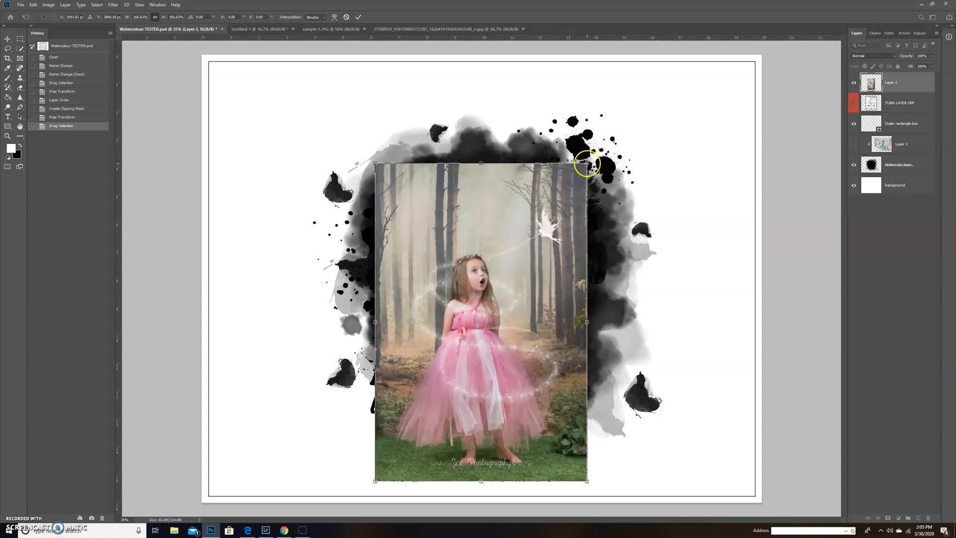
left_click_drag(587, 163, 661, 68)
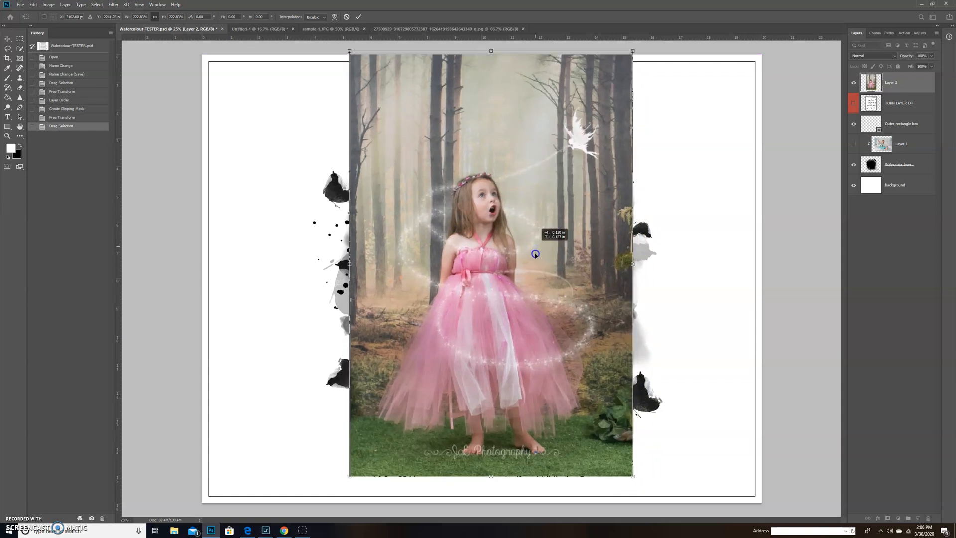
left_click_drag(535, 253, 535, 256)
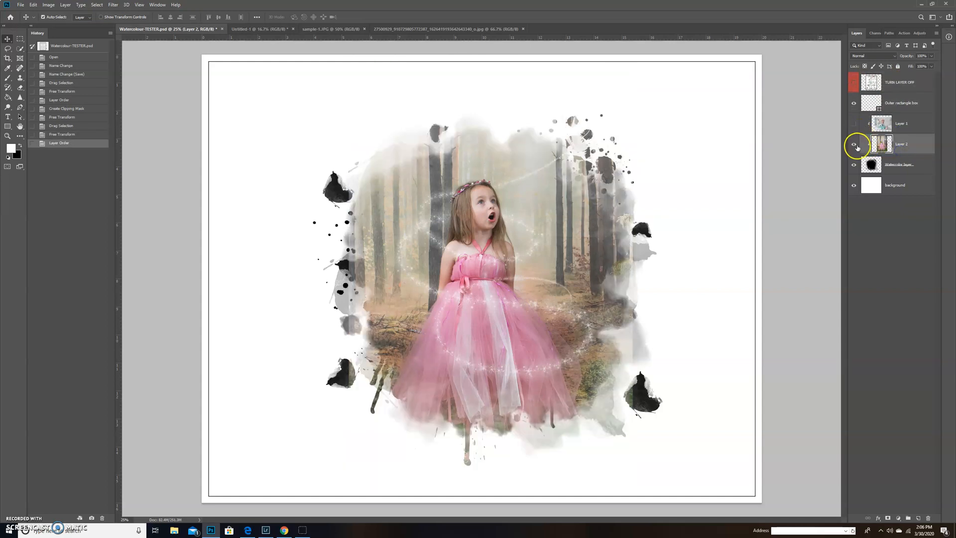
- Clip Layer 2's forest photo to the watercolour layer with Create Clipping Mask
right_click(915, 144)
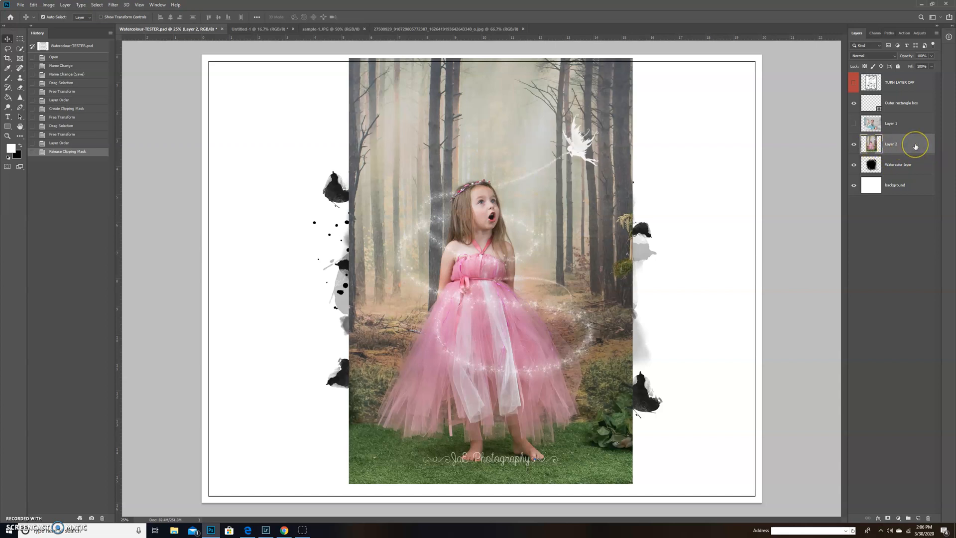
right_click(891, 144)
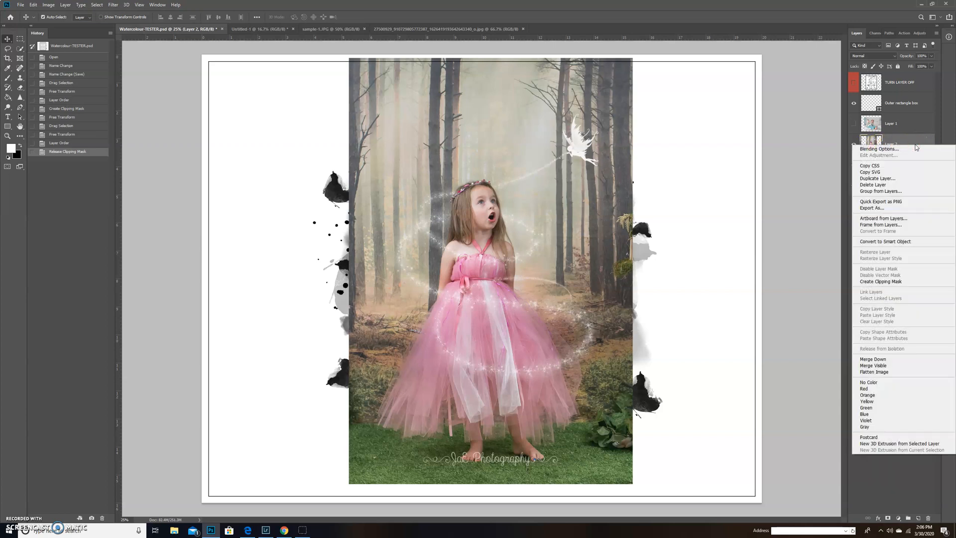
left_click(880, 281)
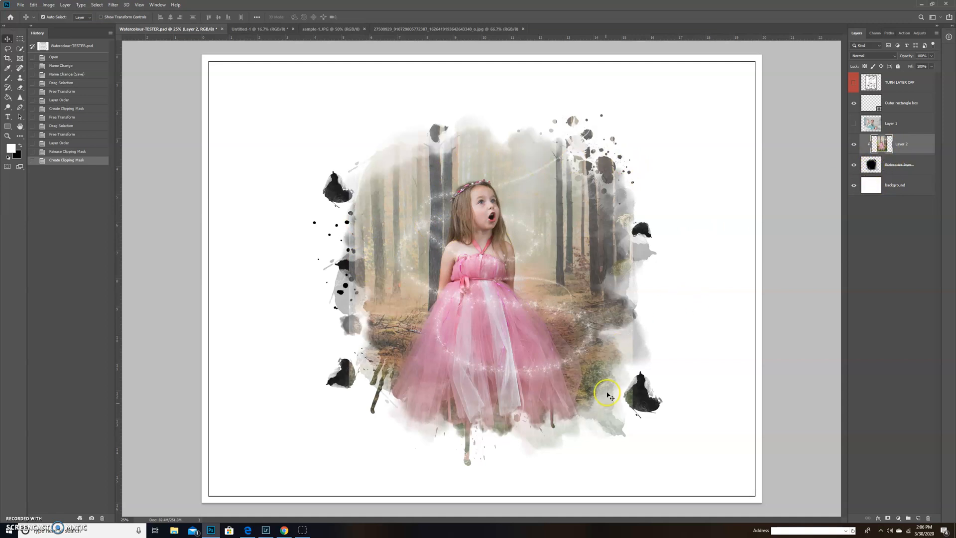
mouse_move(343, 268)
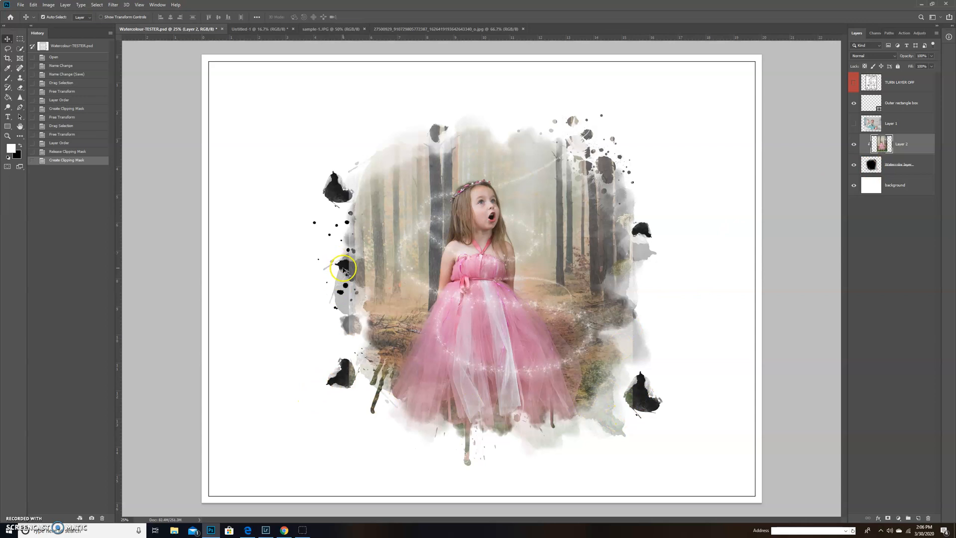
mouse_move(657, 228)
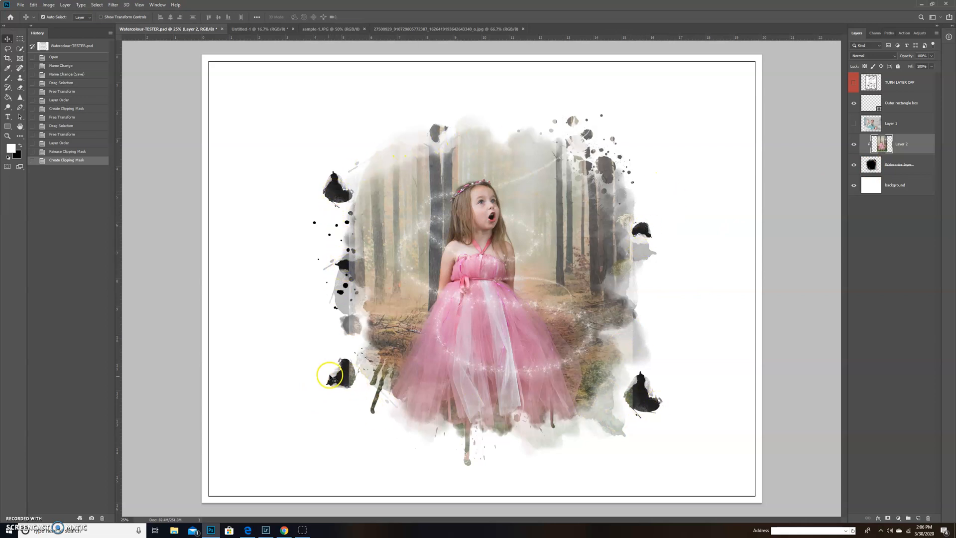
mouse_move(542, 323)
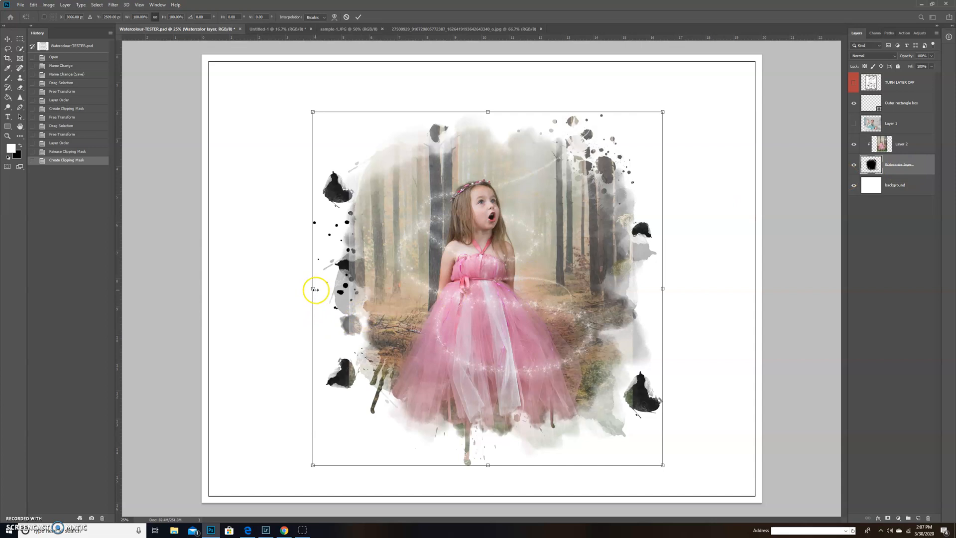
- Pull the watercolour blot's left and right side handles inward to narrow it
left_click_drag(313, 288, 325, 288)
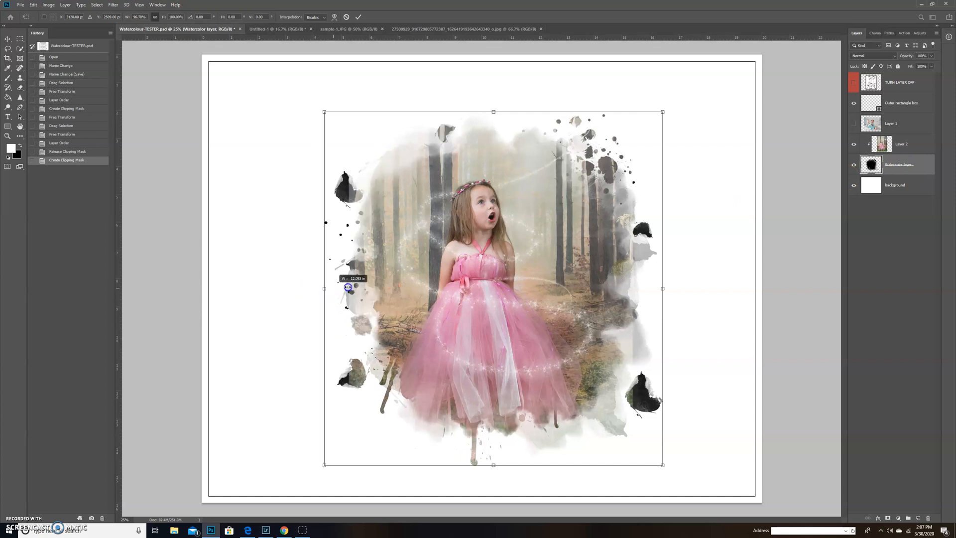
left_click_drag(324, 288, 355, 288)
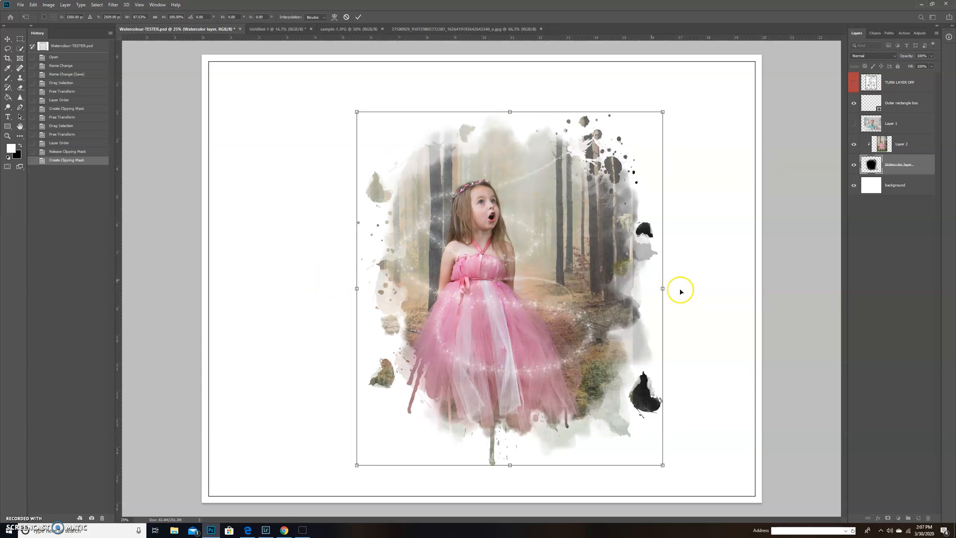
mouse_move(645, 288)
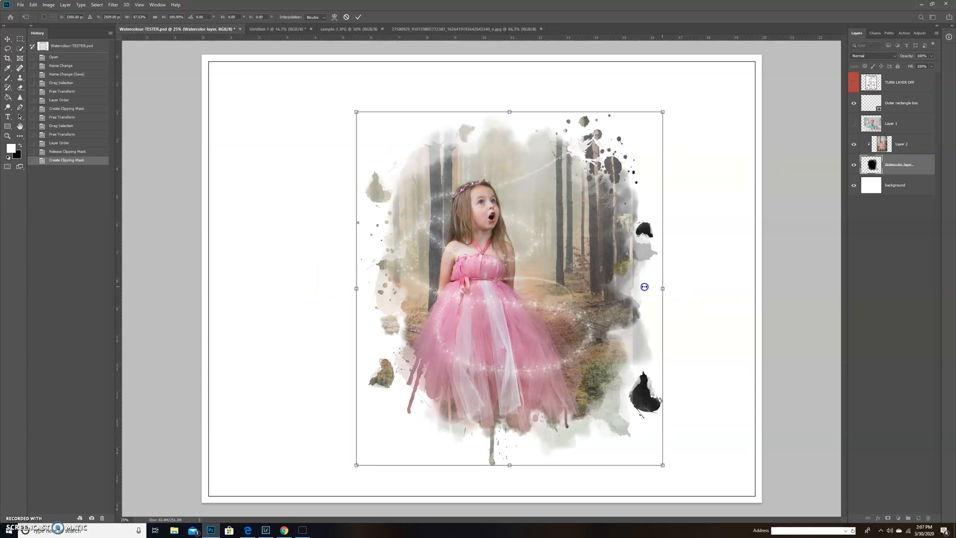
left_click_drag(663, 287, 632, 287)
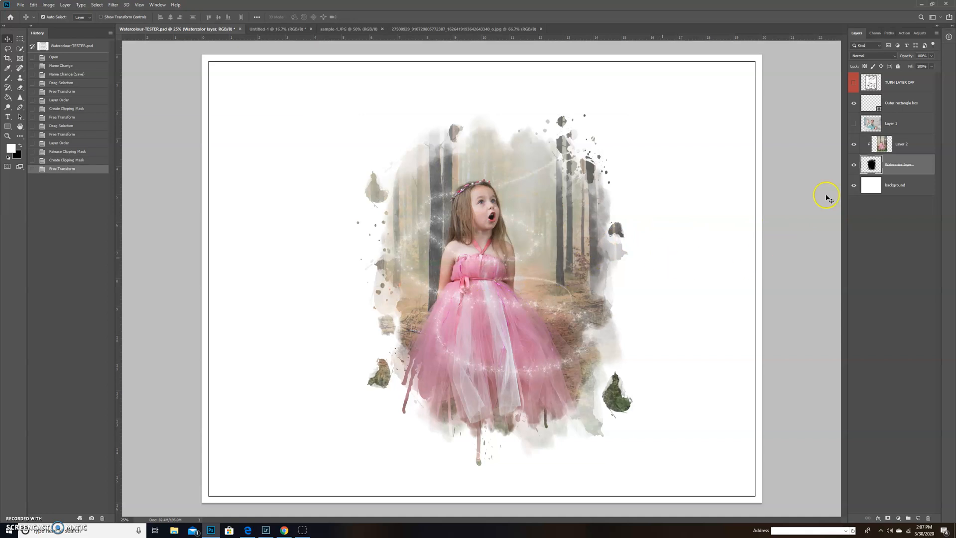
- Move Layer 2's girl photo lower, then stretch the blot taller and slightly narrower
left_click(901, 143)
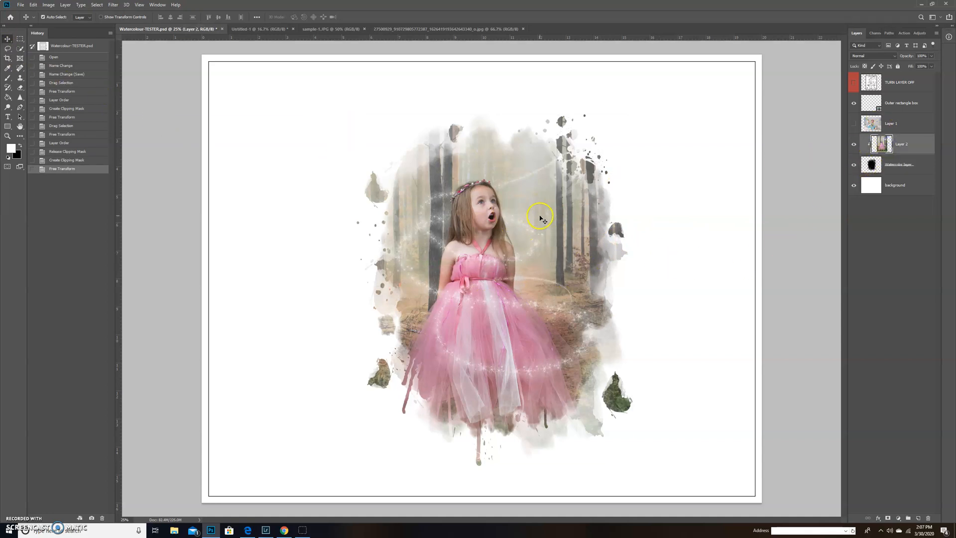
left_click_drag(540, 218, 530, 233)
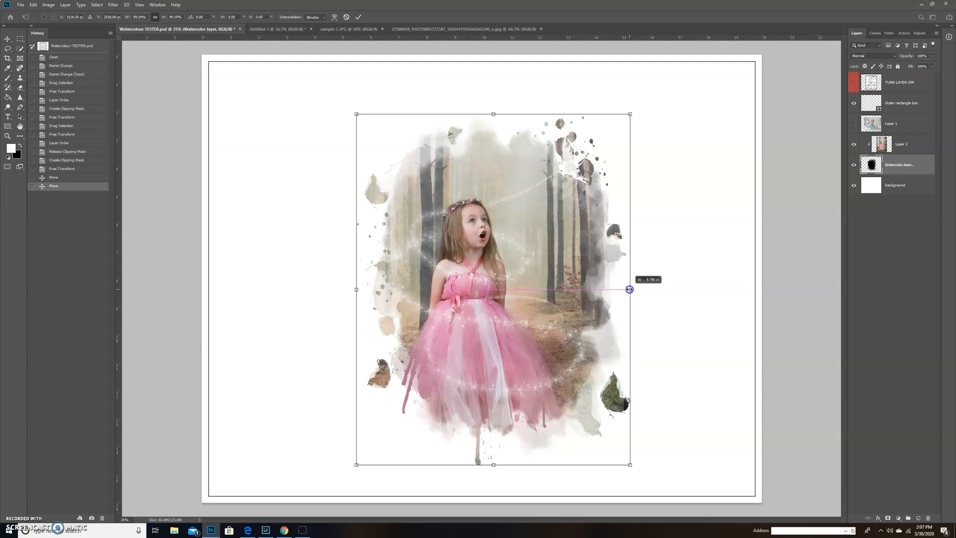
left_click_drag(629, 289, 625, 287)
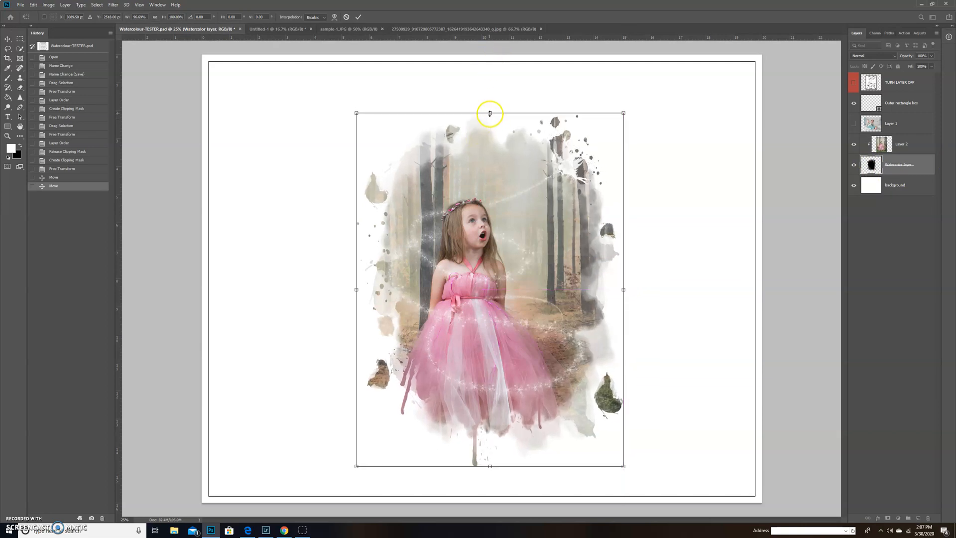
left_click_drag(490, 114, 490, 95)
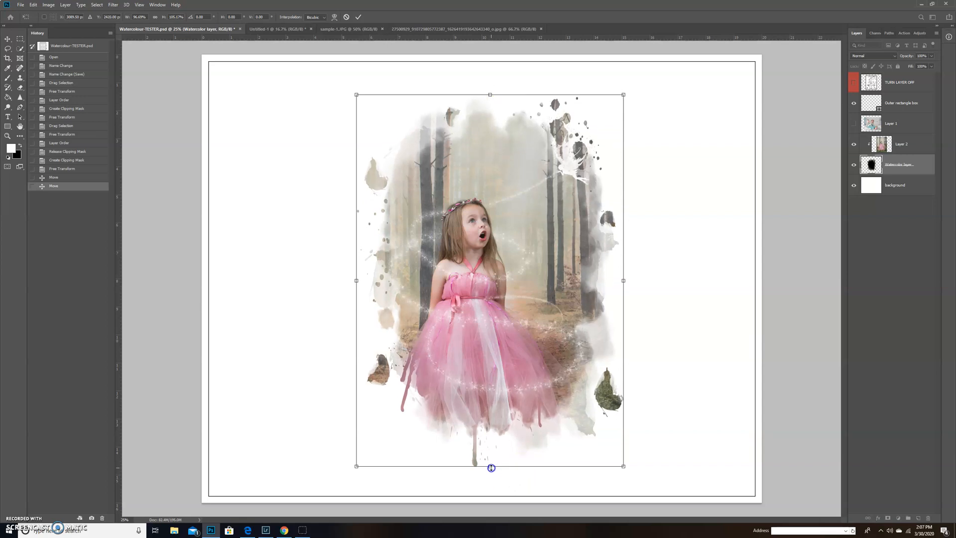
left_click_drag(491, 467, 492, 474)
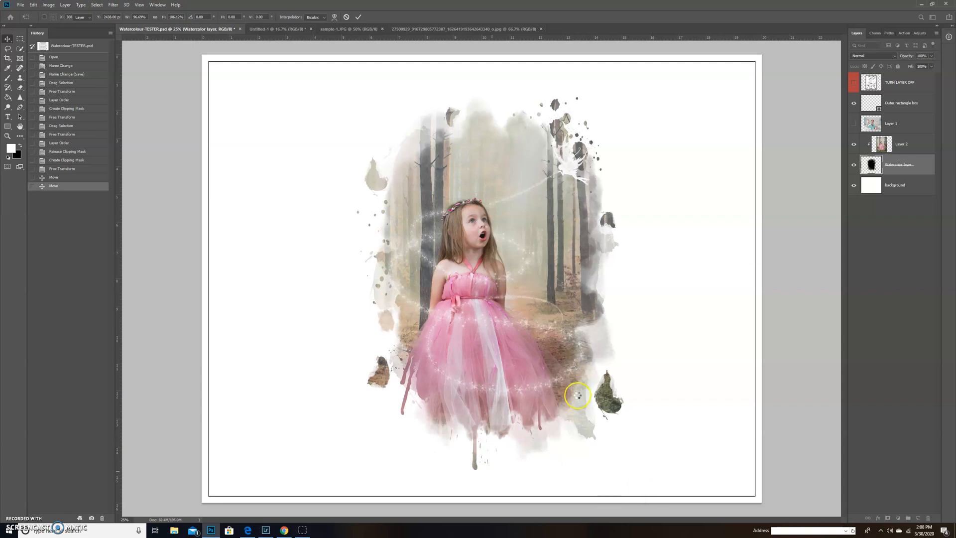
left_click(358, 17)
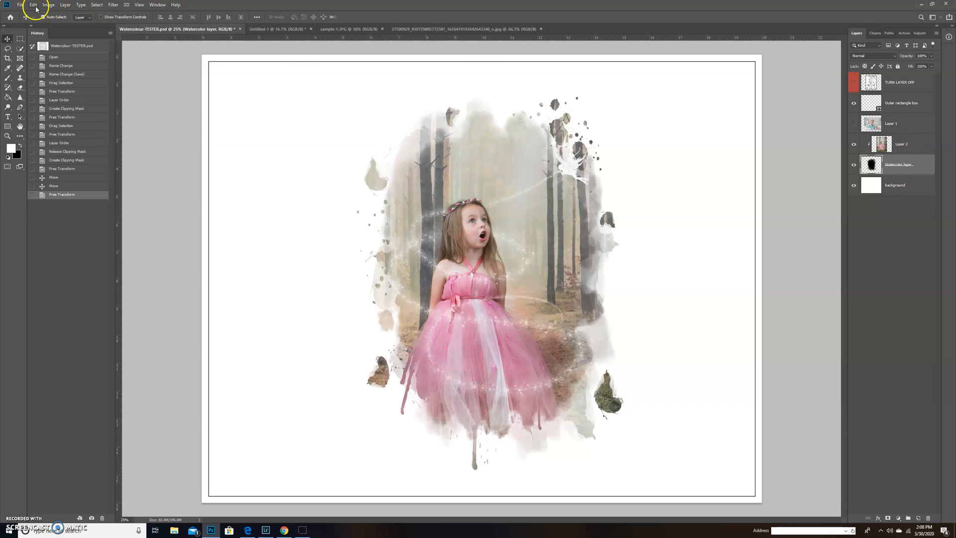
- Warp the watercolour blot so its top-right corner and right side flare outward
left_click(33, 5)
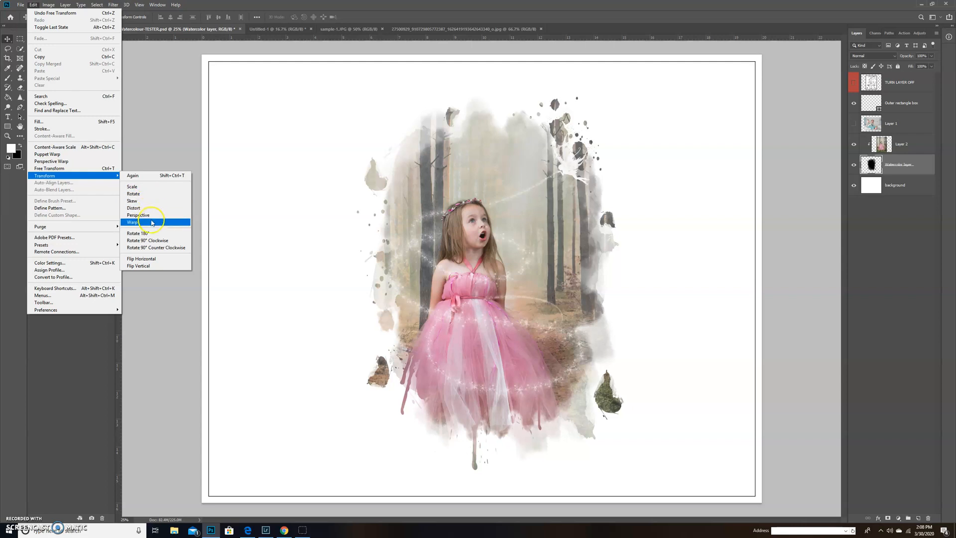
left_click(132, 221)
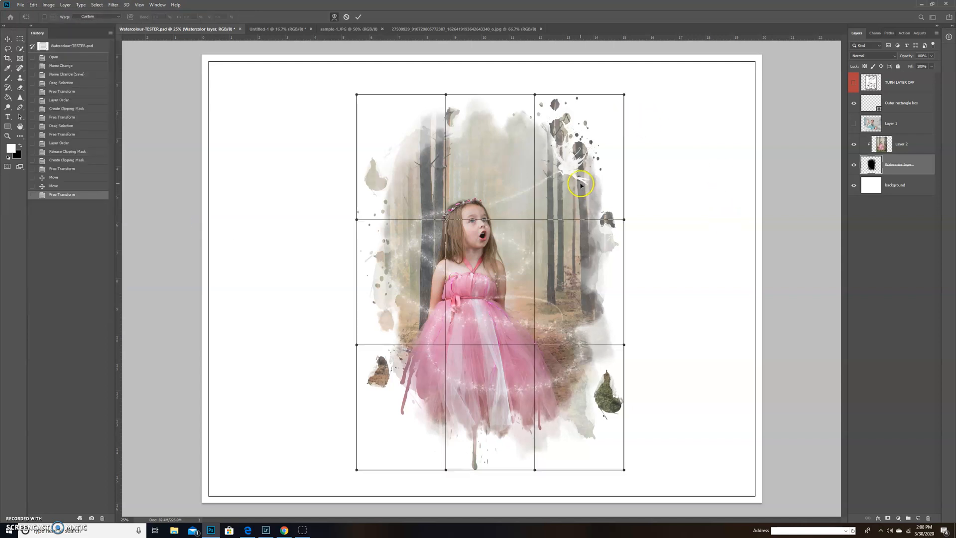
mouse_move(633, 95)
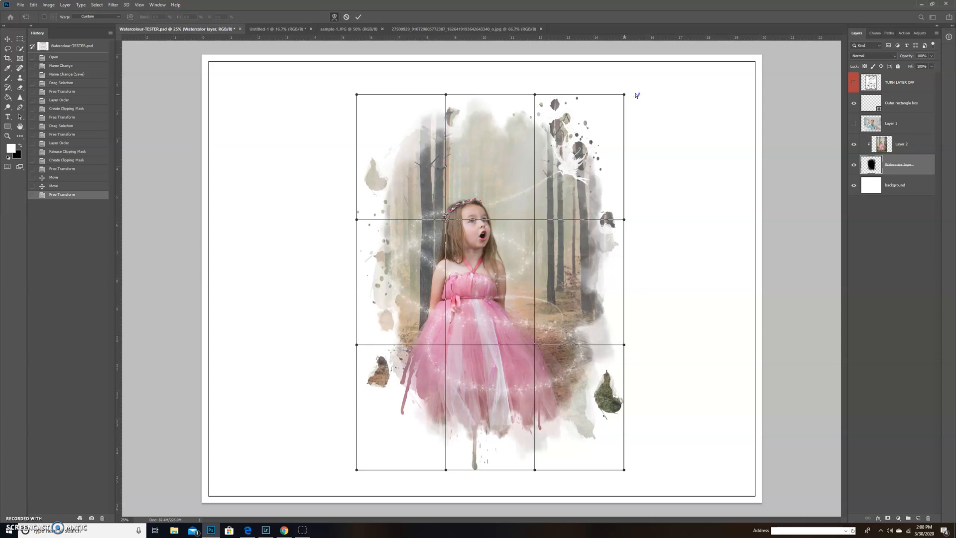
left_click_drag(623, 95, 636, 95)
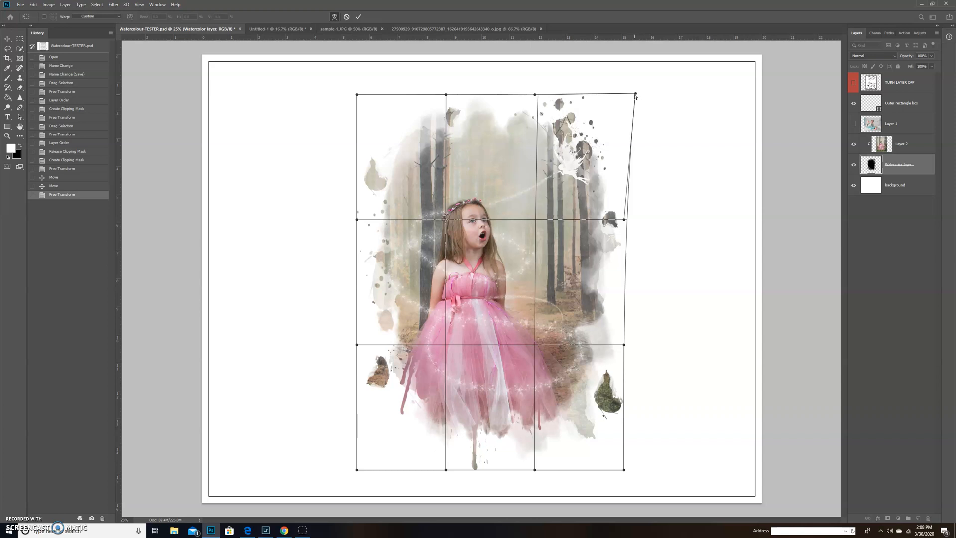
left_click_drag(636, 96, 628, 218)
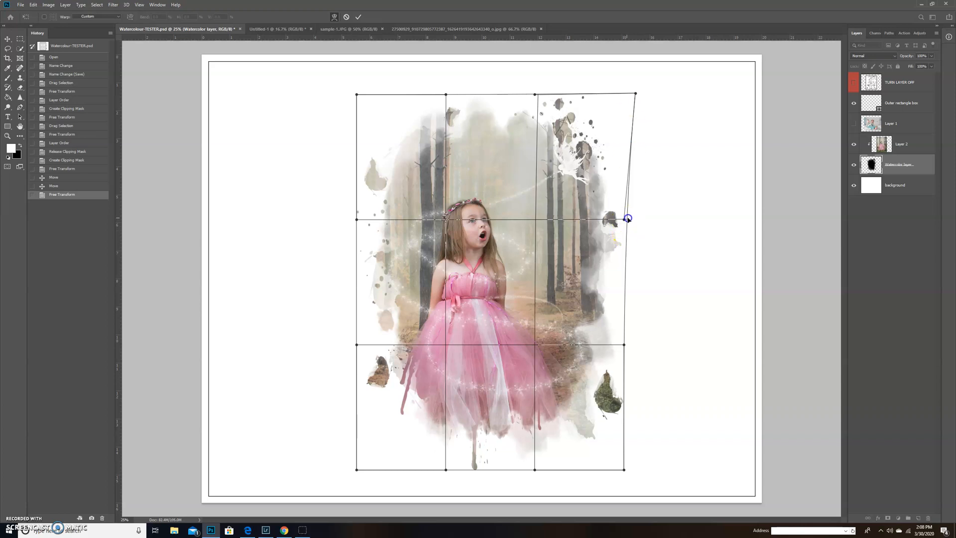
left_click_drag(628, 218, 634, 210)
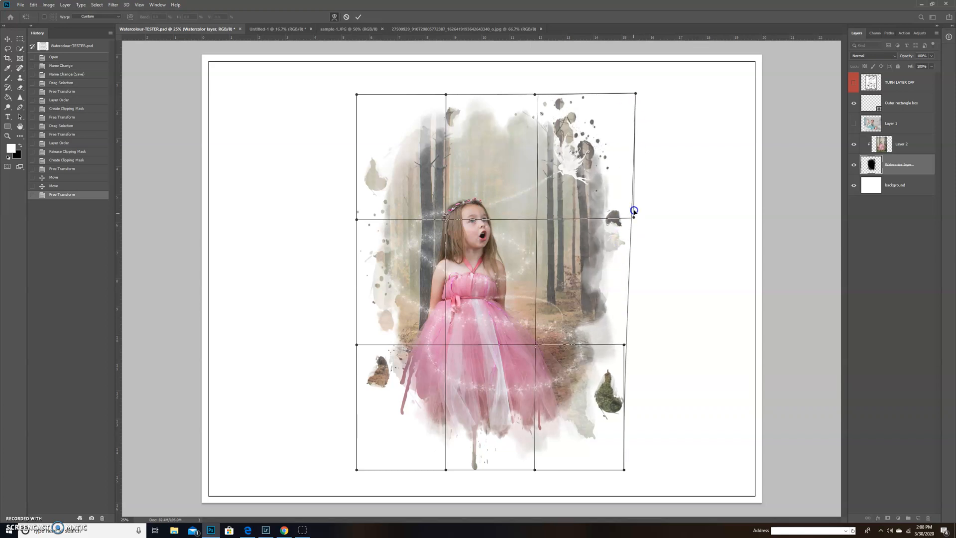
left_click_drag(634, 210, 539, 93)
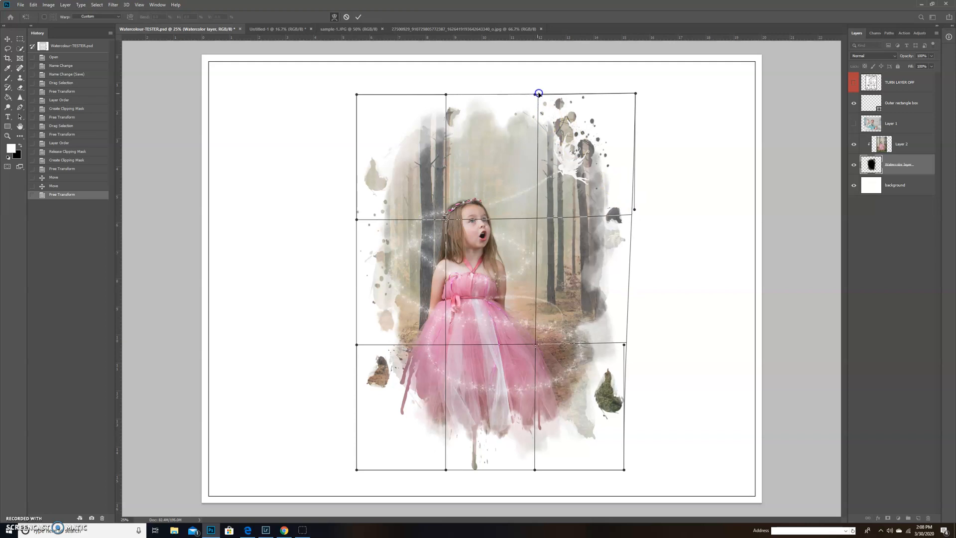
left_click_drag(538, 93, 552, 90)
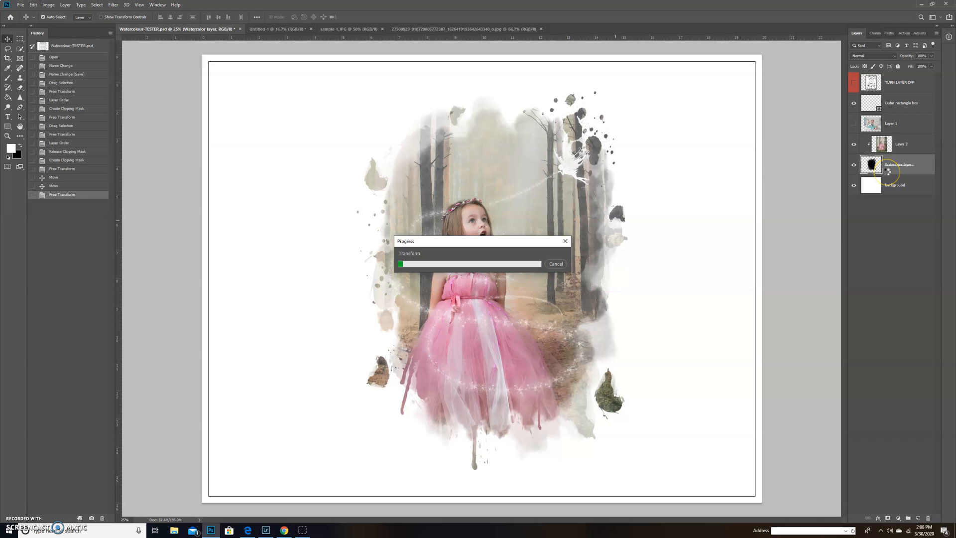
mouse_move(883, 198)
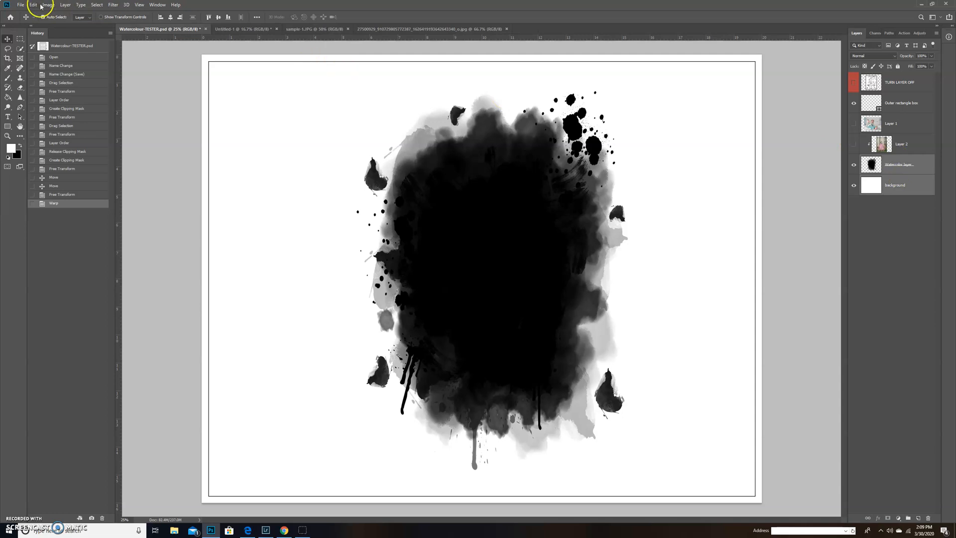
- Rotate the blot 90° clockwise via Edit > Transform, then undo the rotation
left_click(33, 5)
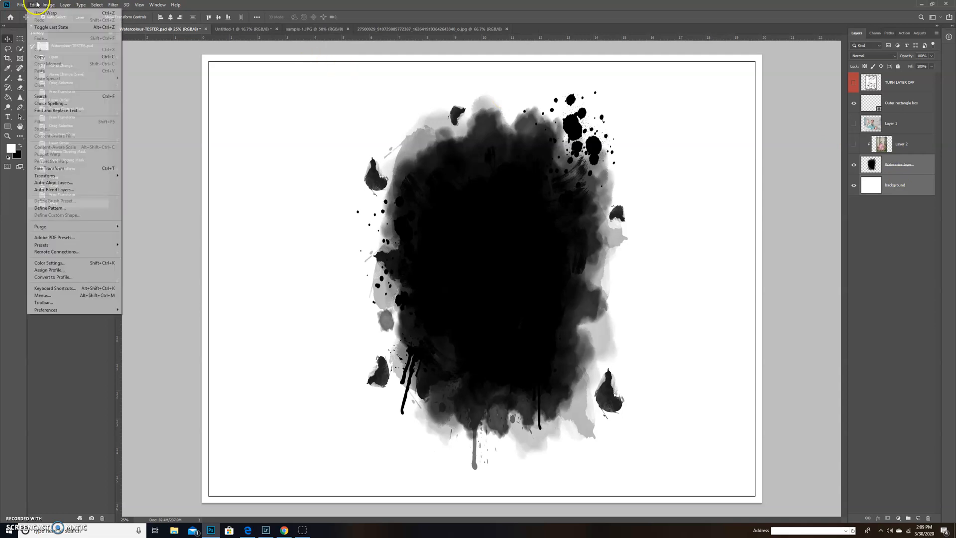
mouse_move(54, 182)
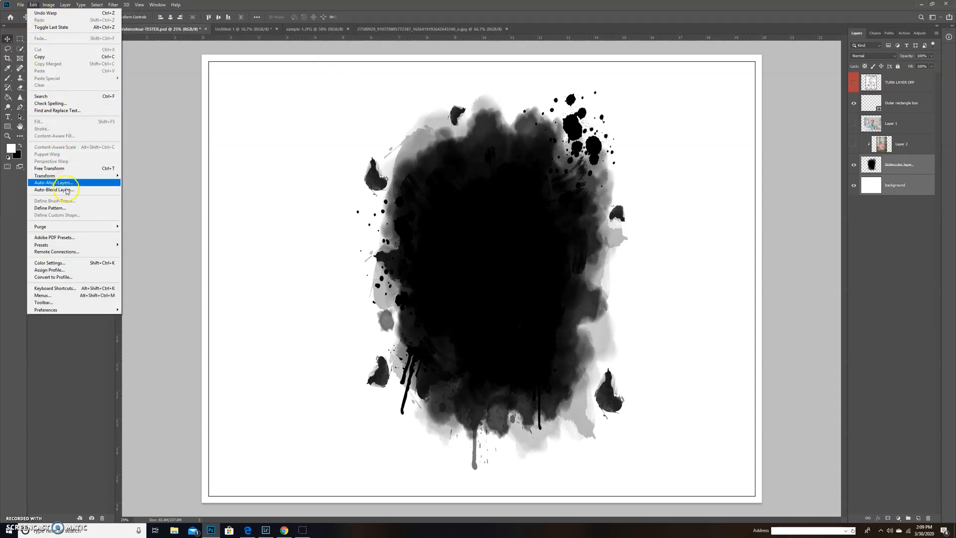
mouse_move(45, 176)
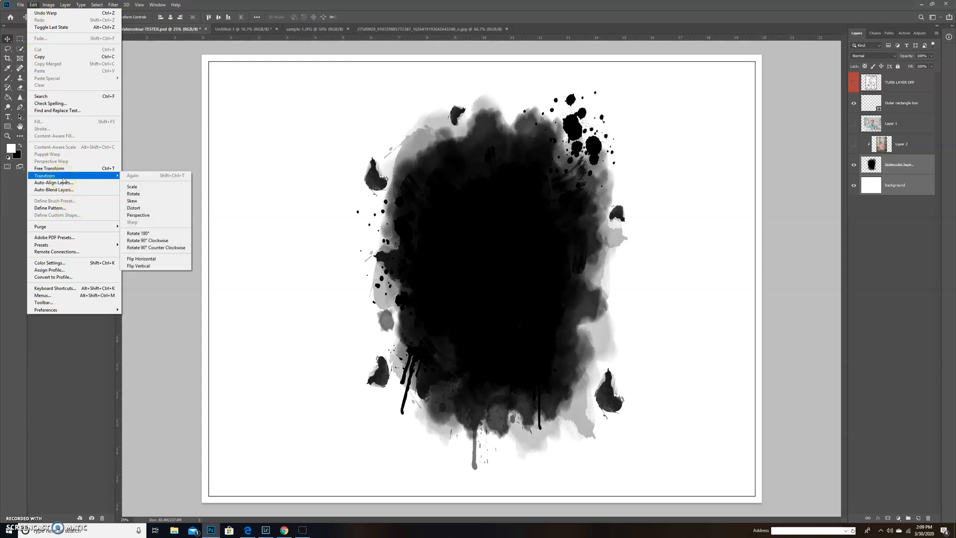
mouse_move(155, 232)
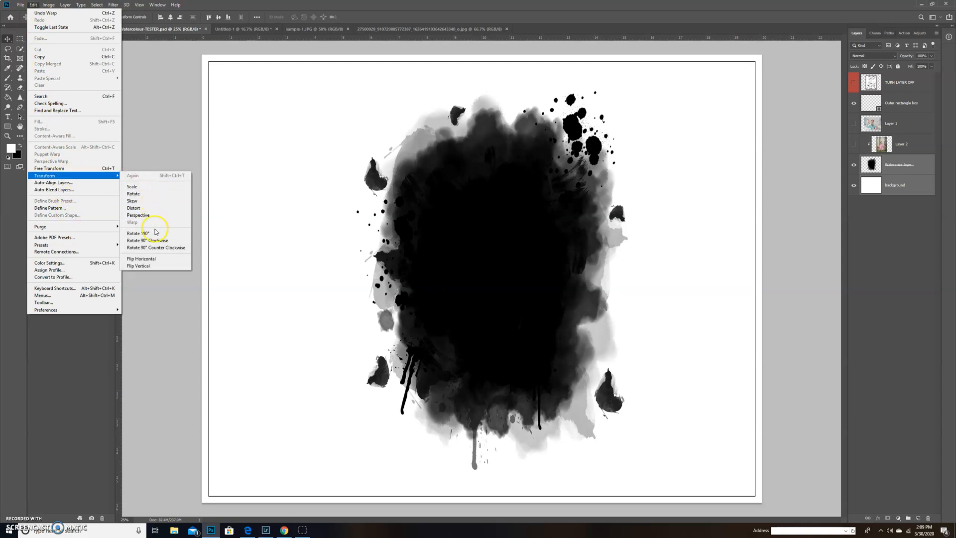
mouse_move(155, 240)
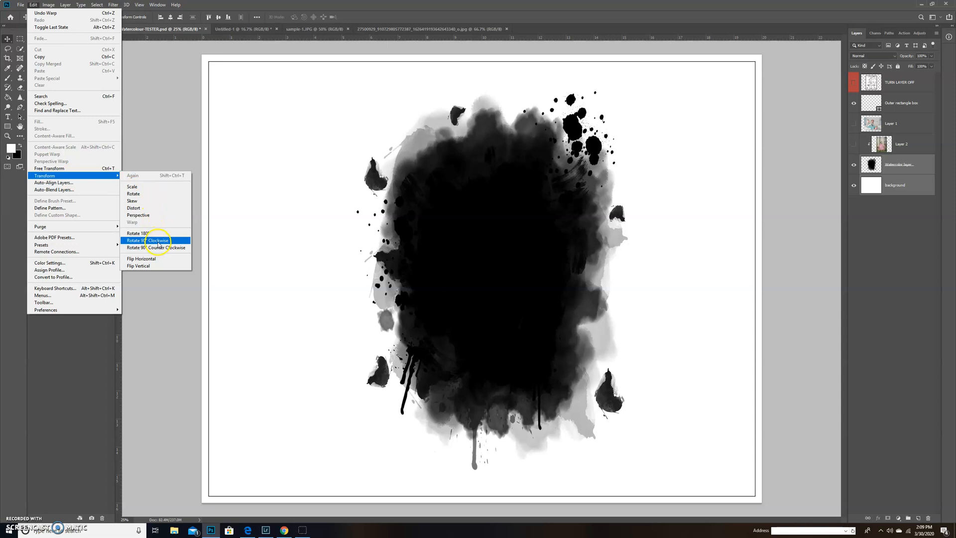
left_click(155, 239)
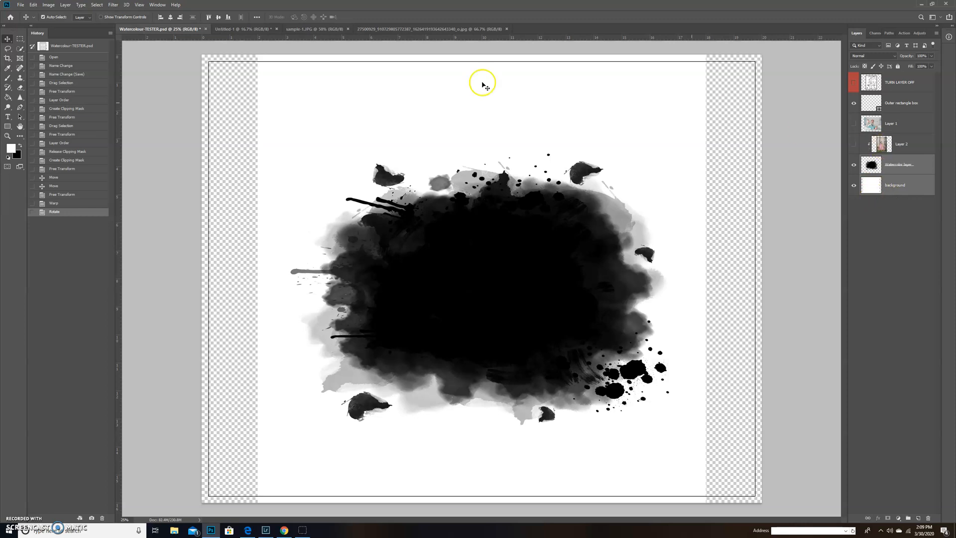
left_click(53, 203)
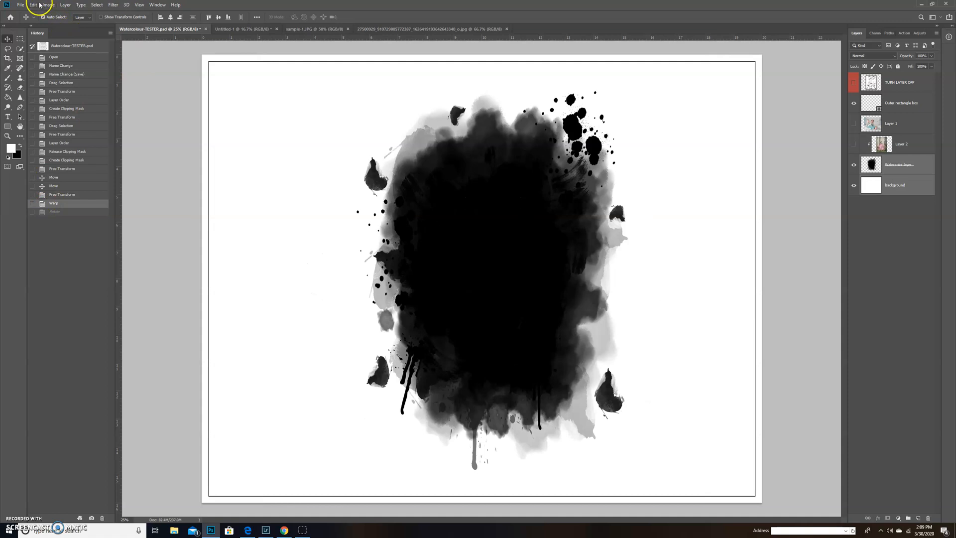
- Free Transform the watercolour blot and rotate it about 89° into a tilted landscape
left_click(48, 5)
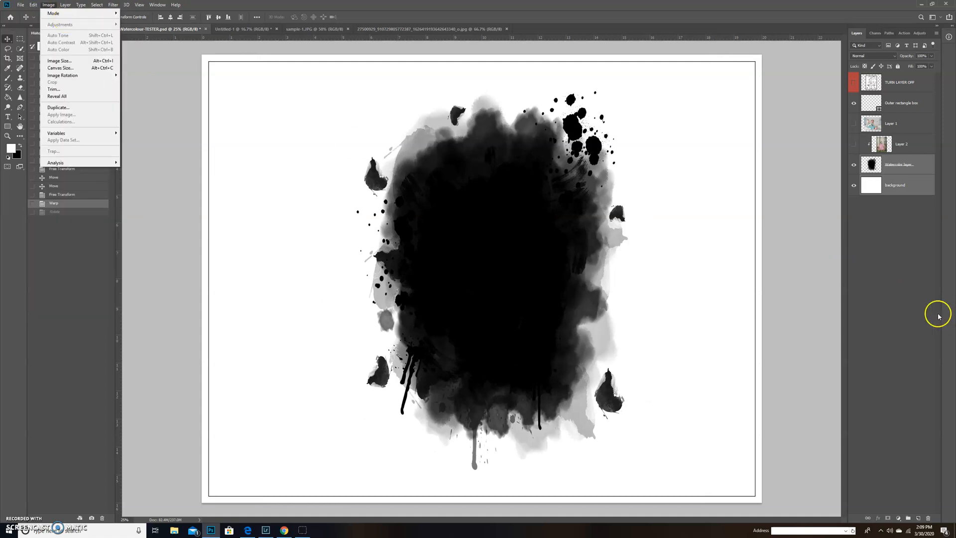
left_click(896, 164)
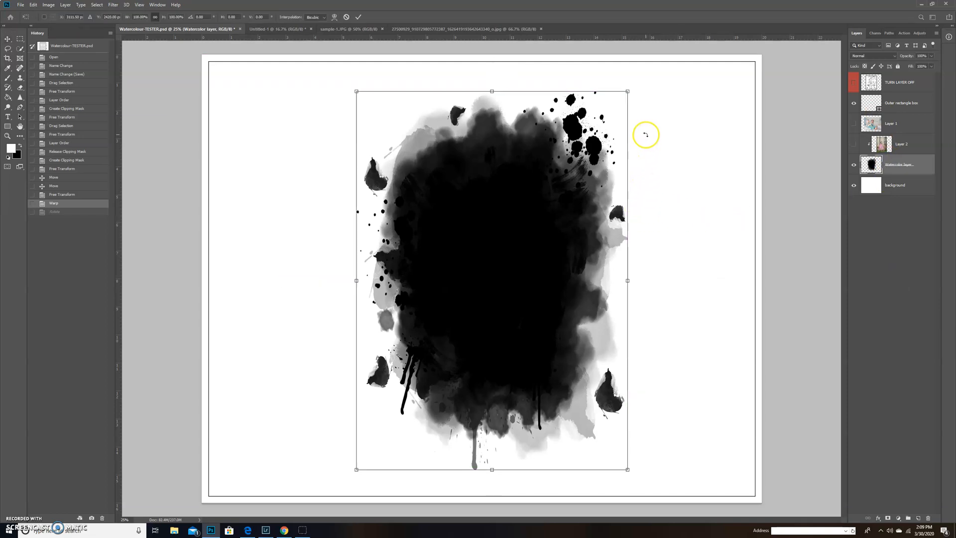
left_click_drag(646, 135, 683, 286)
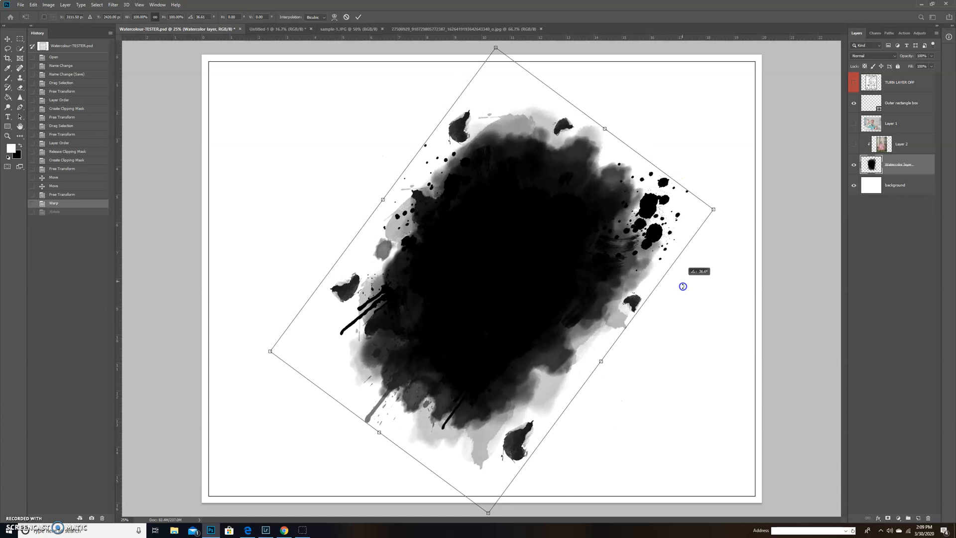
left_click_drag(682, 286, 627, 394)
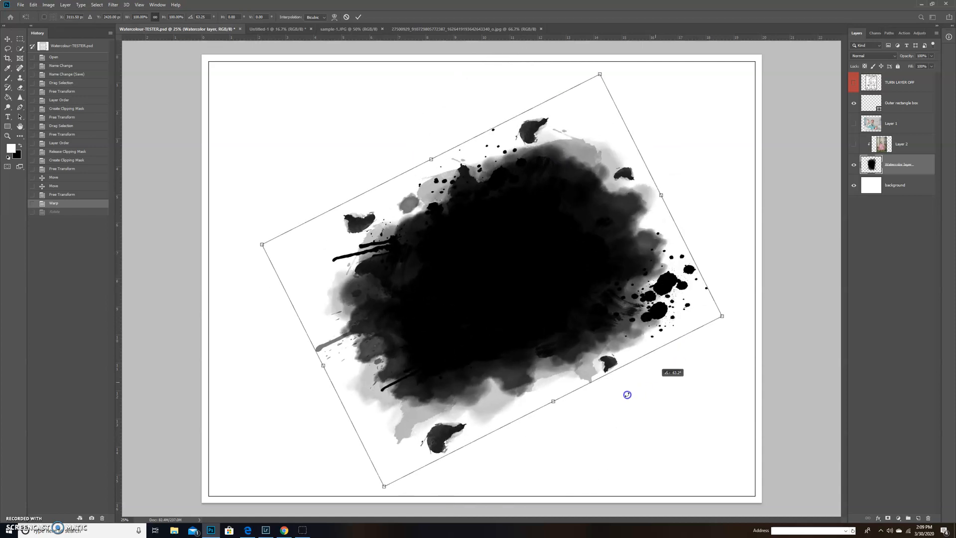
left_click_drag(628, 395, 621, 414)
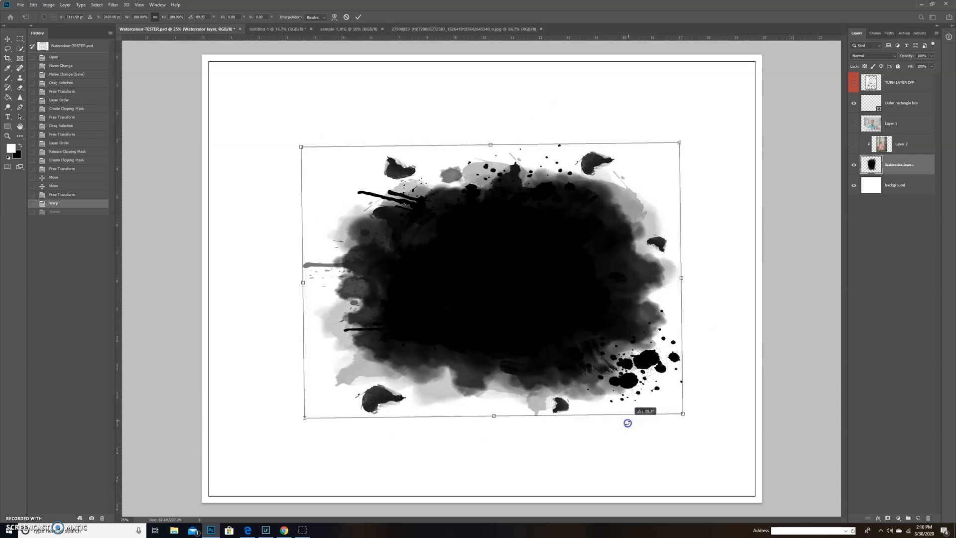
left_click_drag(628, 423, 636, 415)
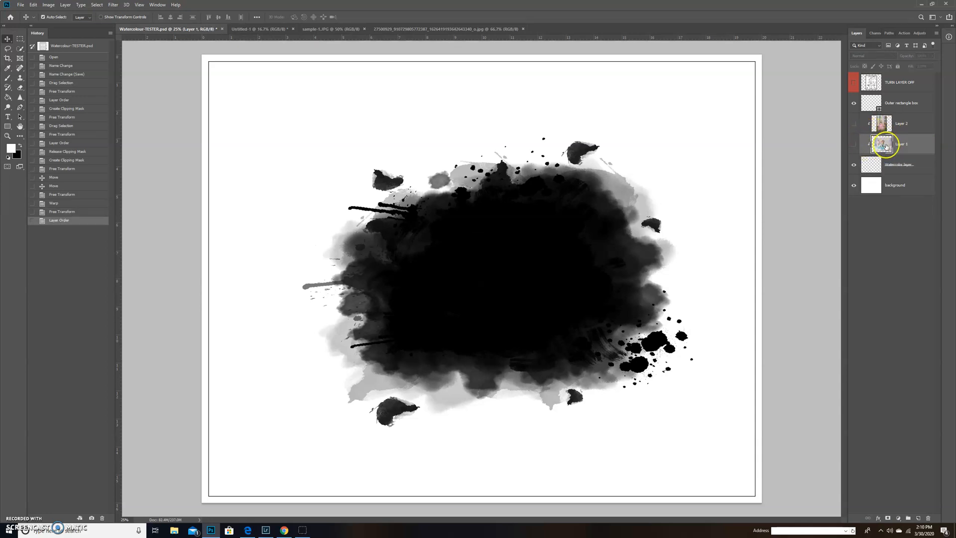
- Release Layer 1's clipping mask, then re-clip the Olaf photo into the watercolour blot
right_click(890, 143)
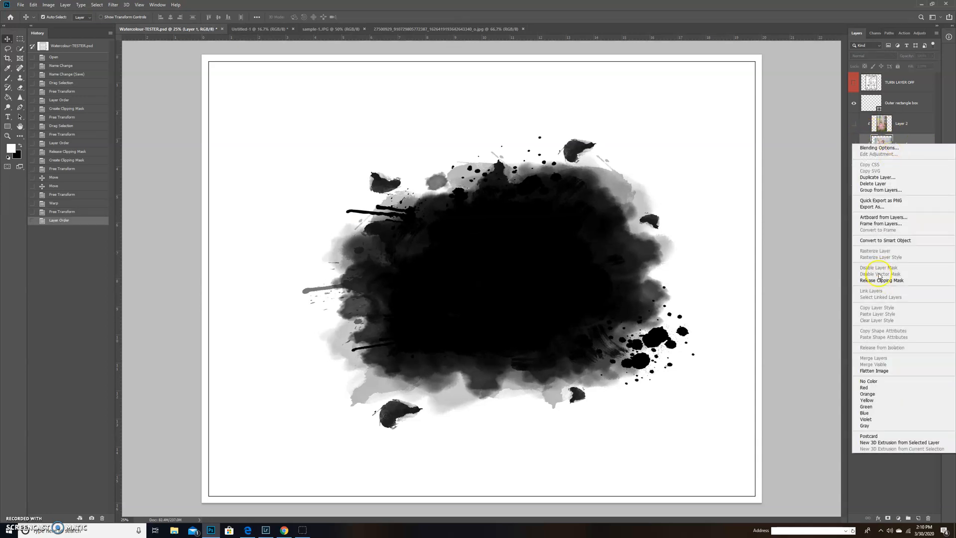
left_click(883, 281)
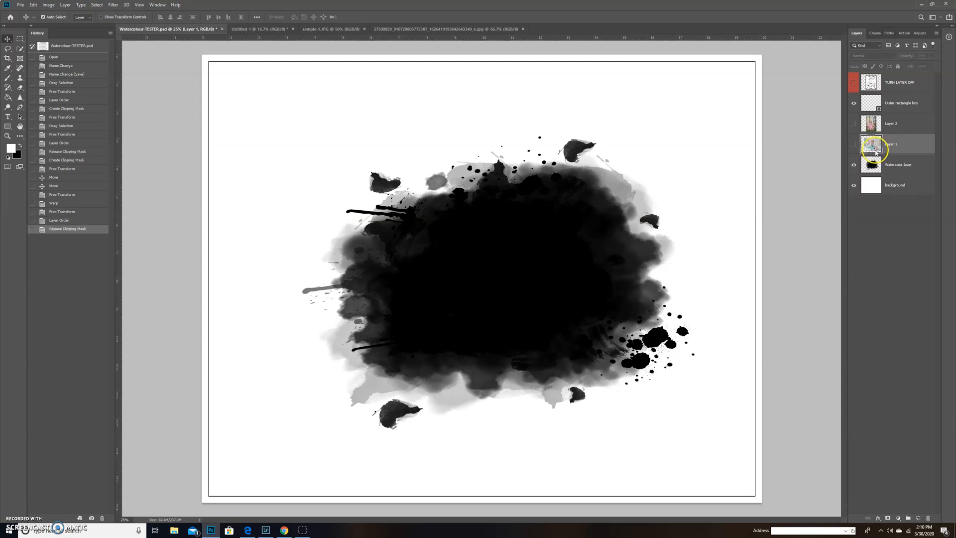
mouse_move(830, 143)
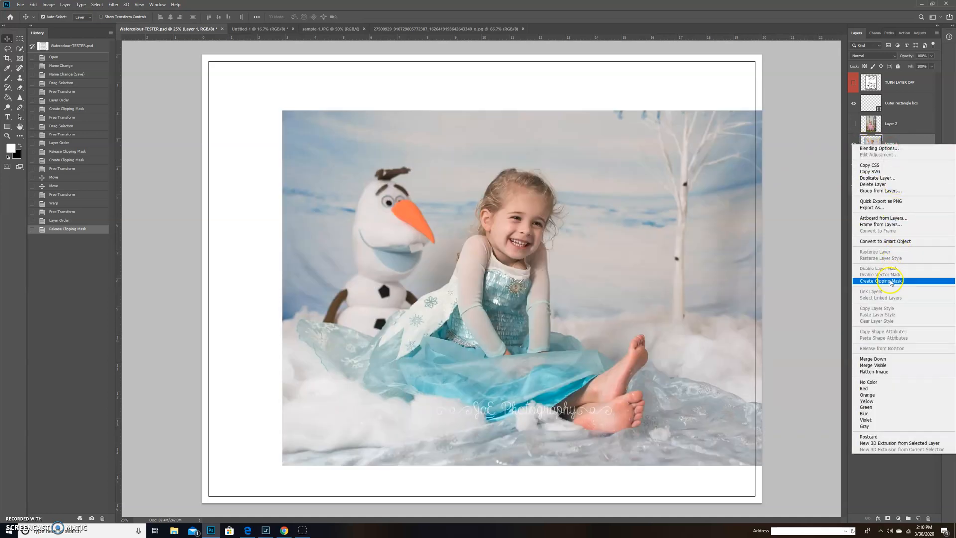
left_click(880, 281)
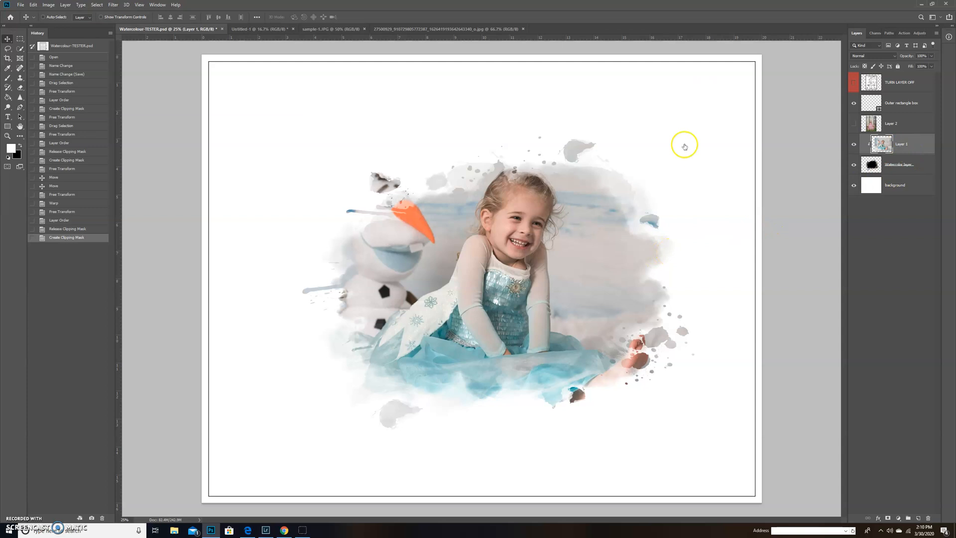
mouse_move(665, 165)
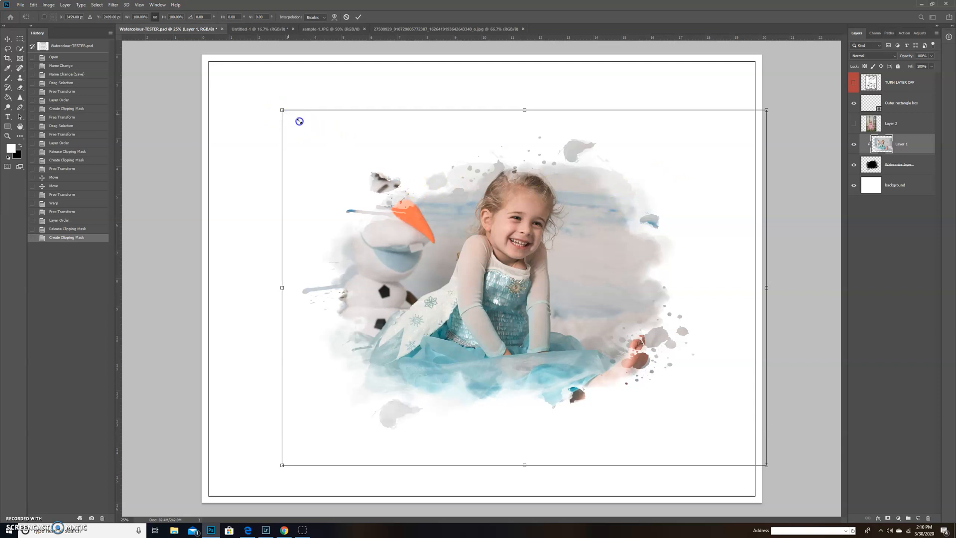
- Scale the photo down from opposite corners so the girl and Olaf fit inside the blot
left_click_drag(282, 109, 308, 128)
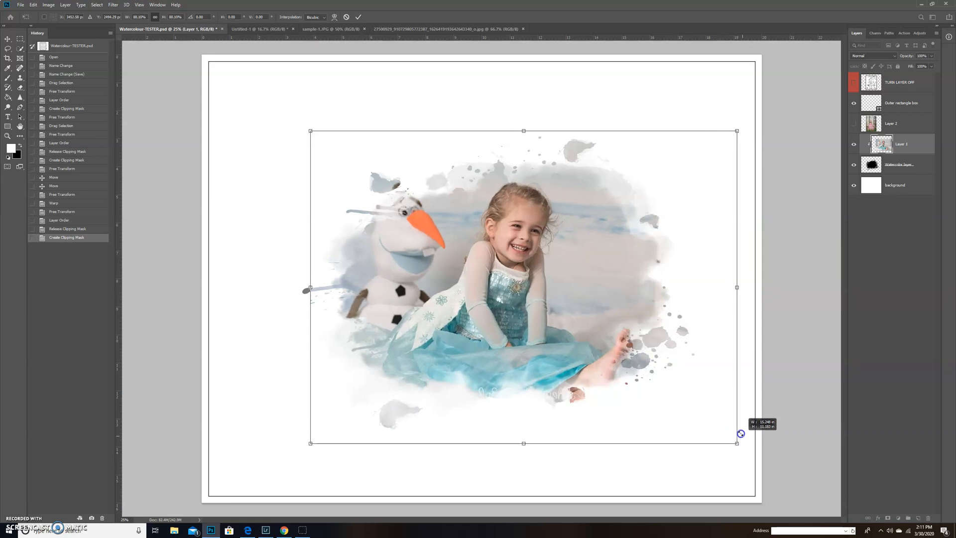
left_click_drag(741, 434, 739, 426)
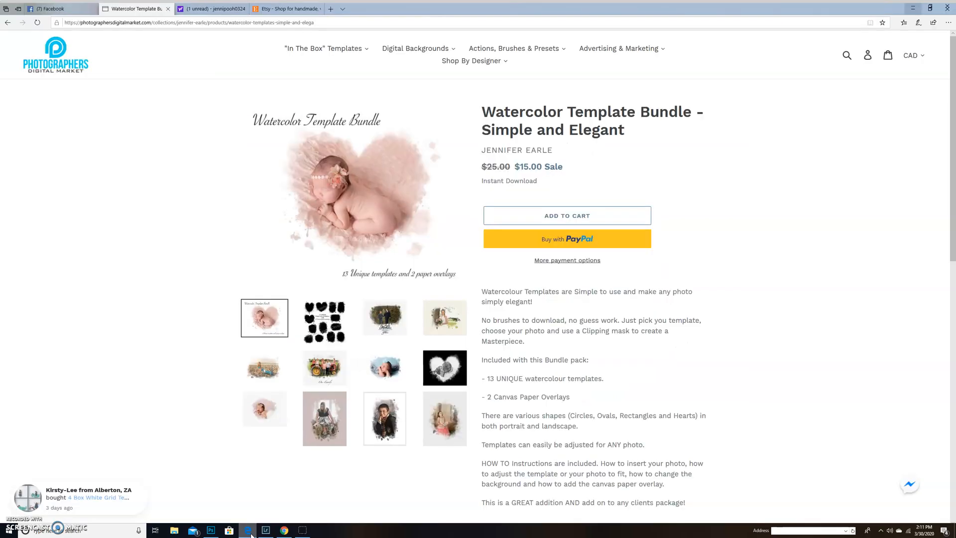
mouse_move(403, 69)
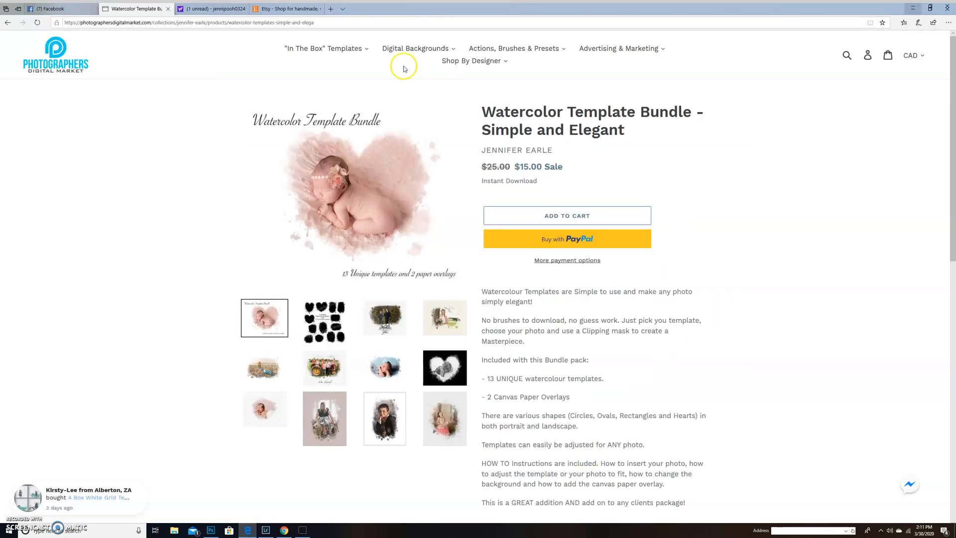
mouse_move(121, 32)
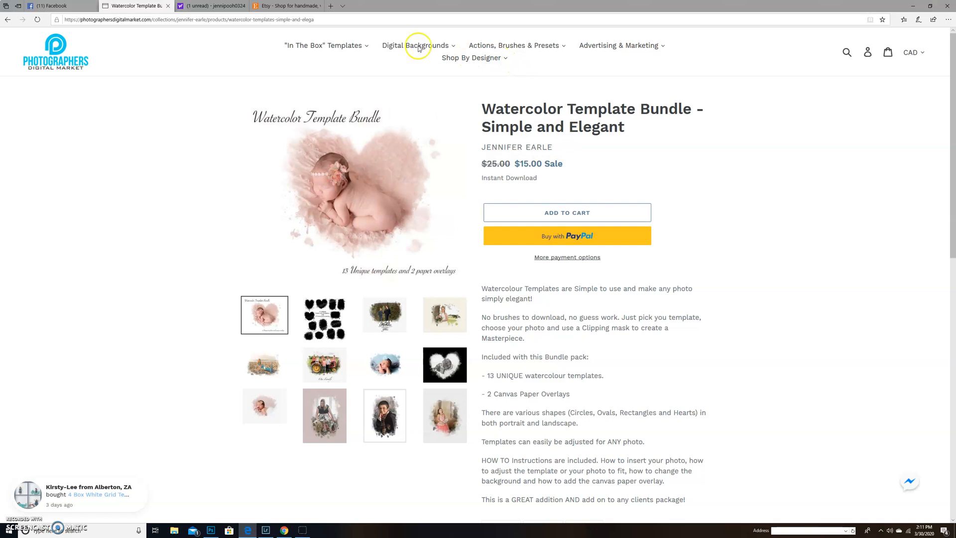
mouse_move(453, 48)
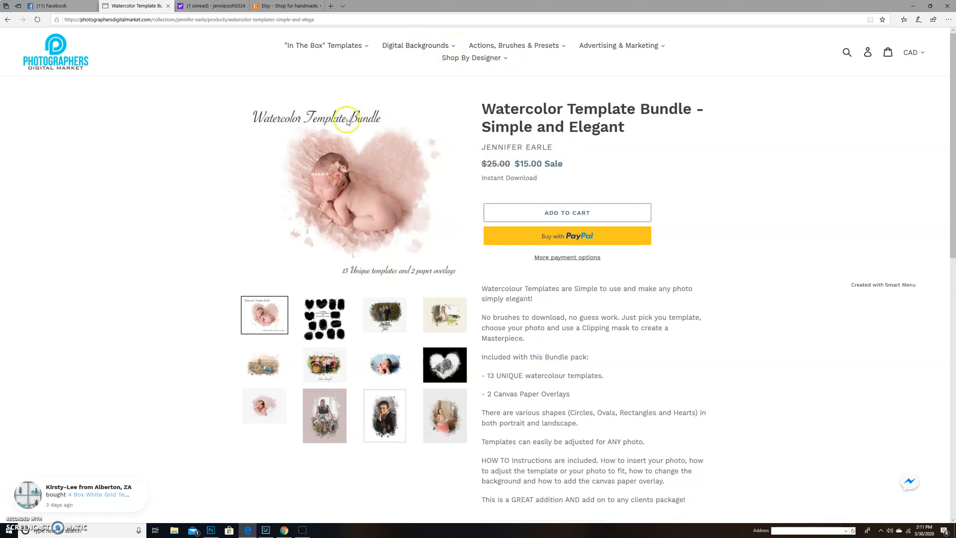
mouse_move(533, 187)
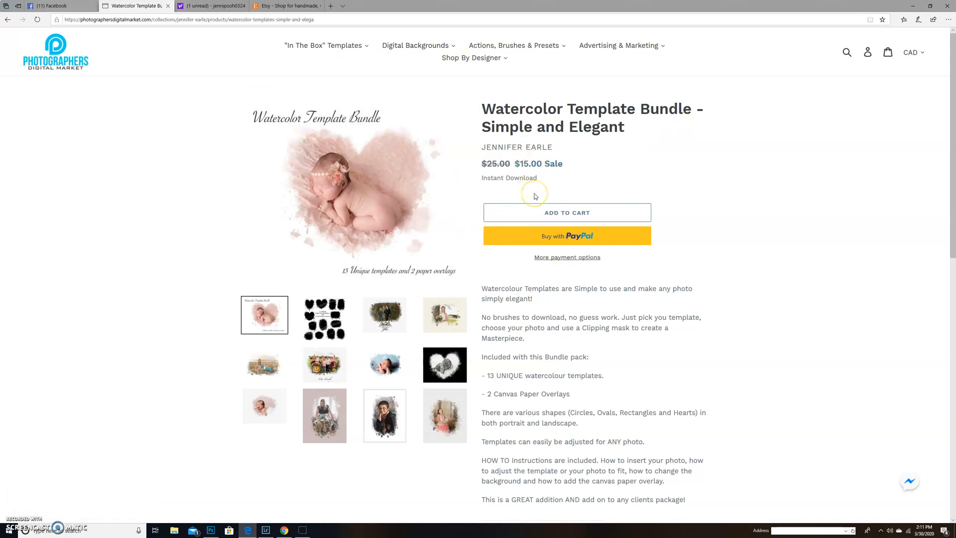
- Browse the bundle description and enlarge the preview showing all 13 template shapes
scroll("down", 3)
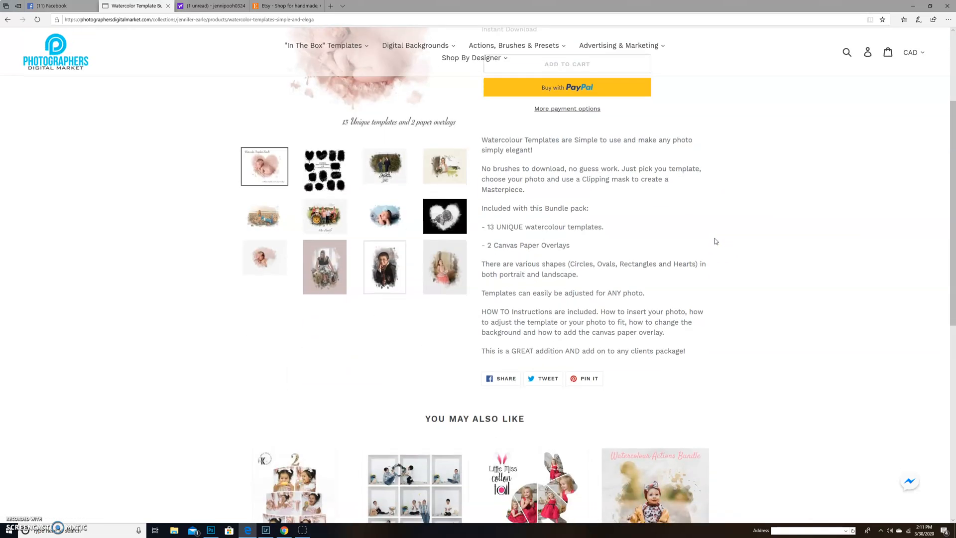
scroll("up", 3)
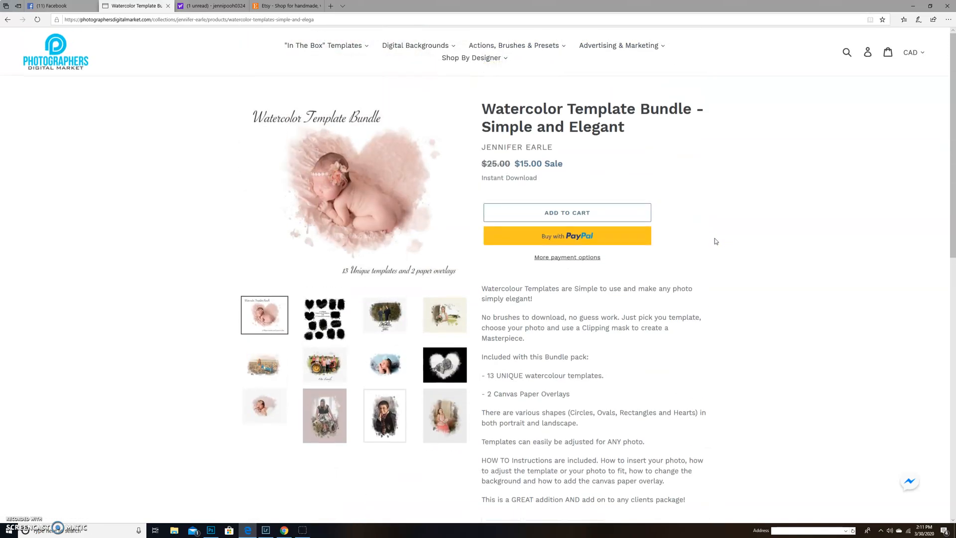
mouse_move(324, 319)
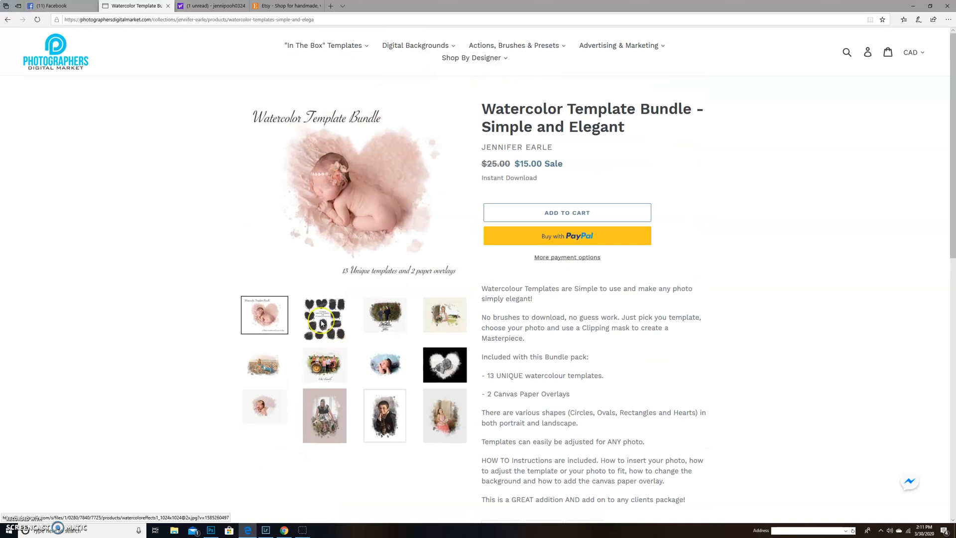
left_click(324, 318)
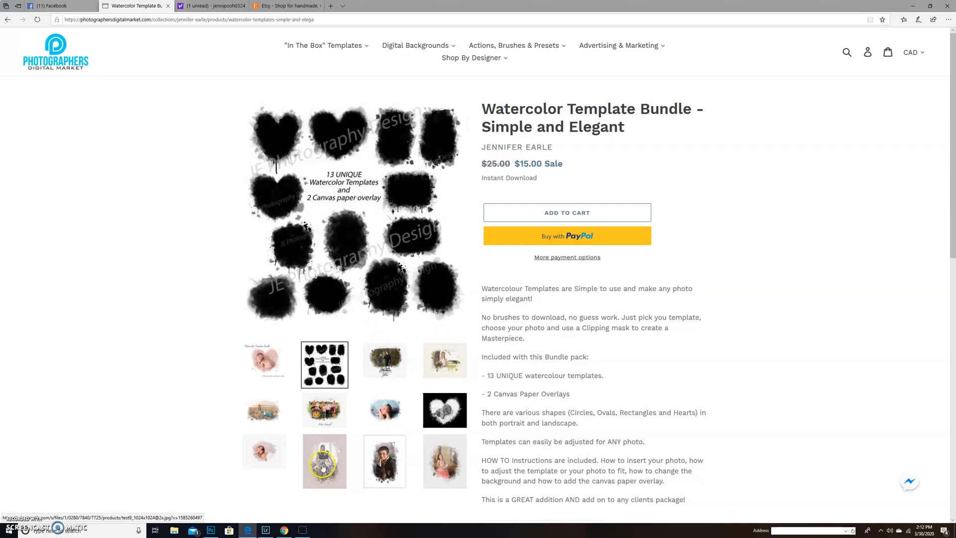
left_click(325, 462)
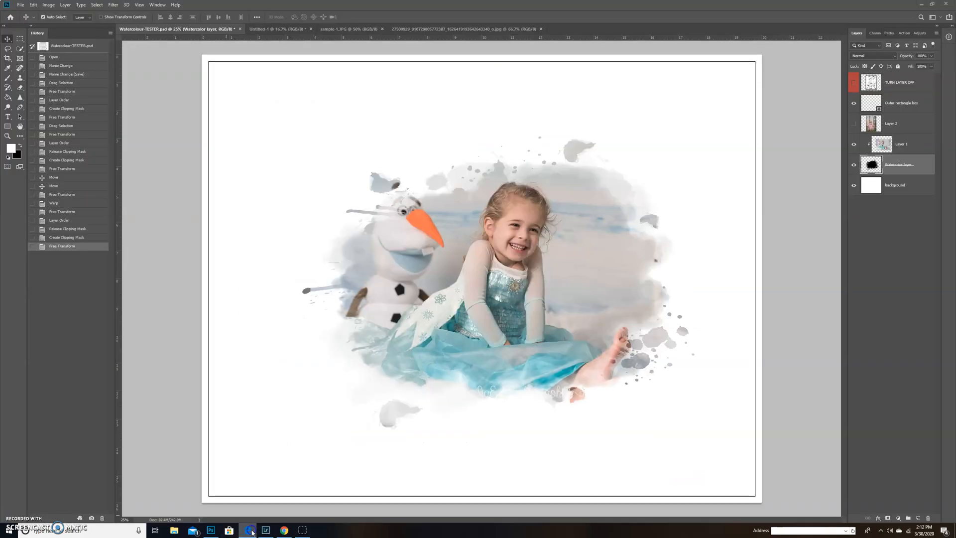
mouse_move(210, 530)
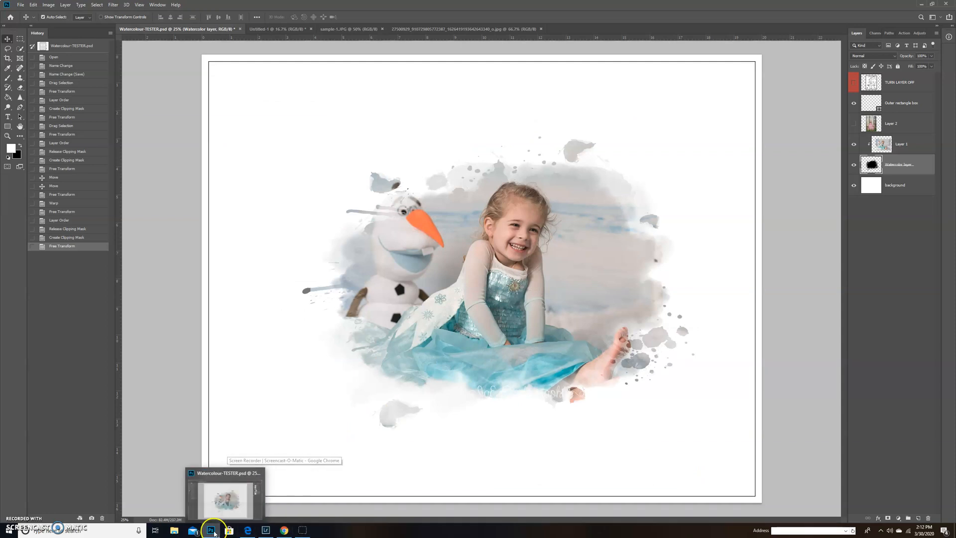